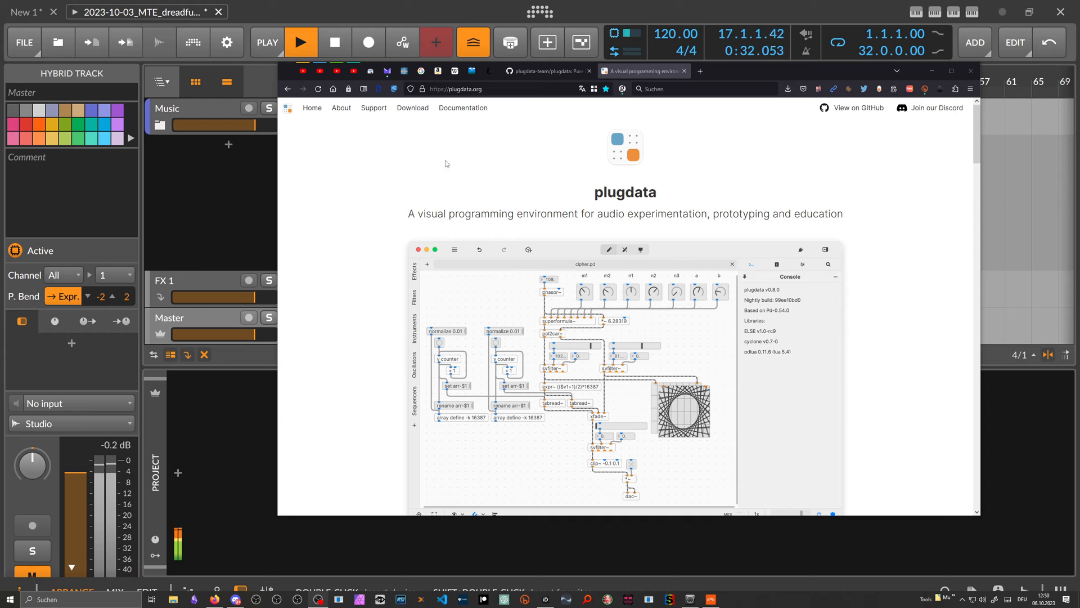
Step: Set the Firefox plugdata page aside so the Bitwig project fills the screen
click(413, 108)
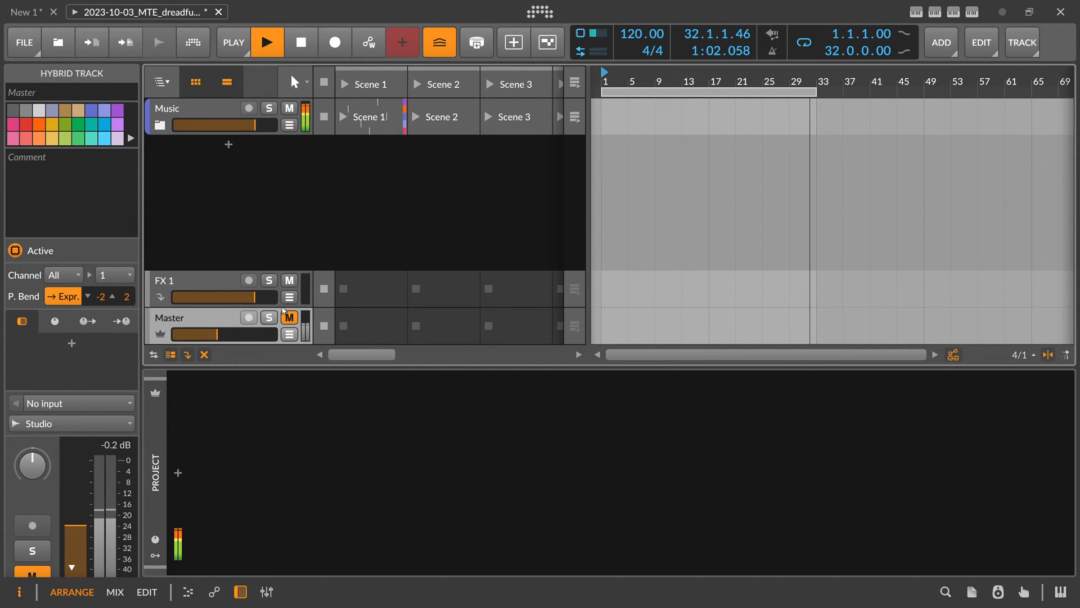
Step: Unmute the Master track and insert the plugdata-fx audio effect on it via the 'plug' search
click(289, 318)
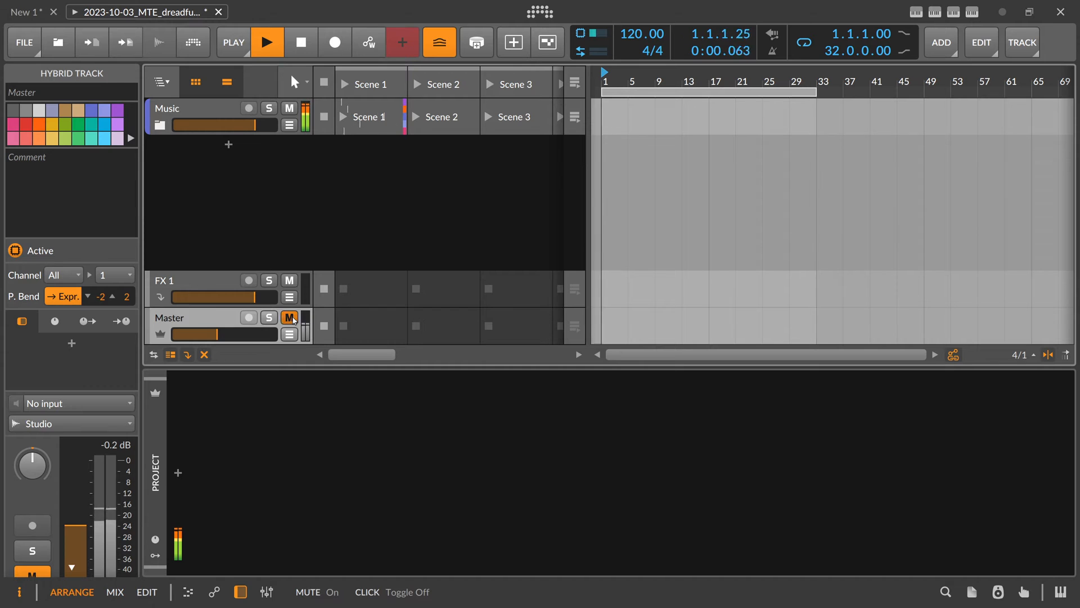
click(290, 317)
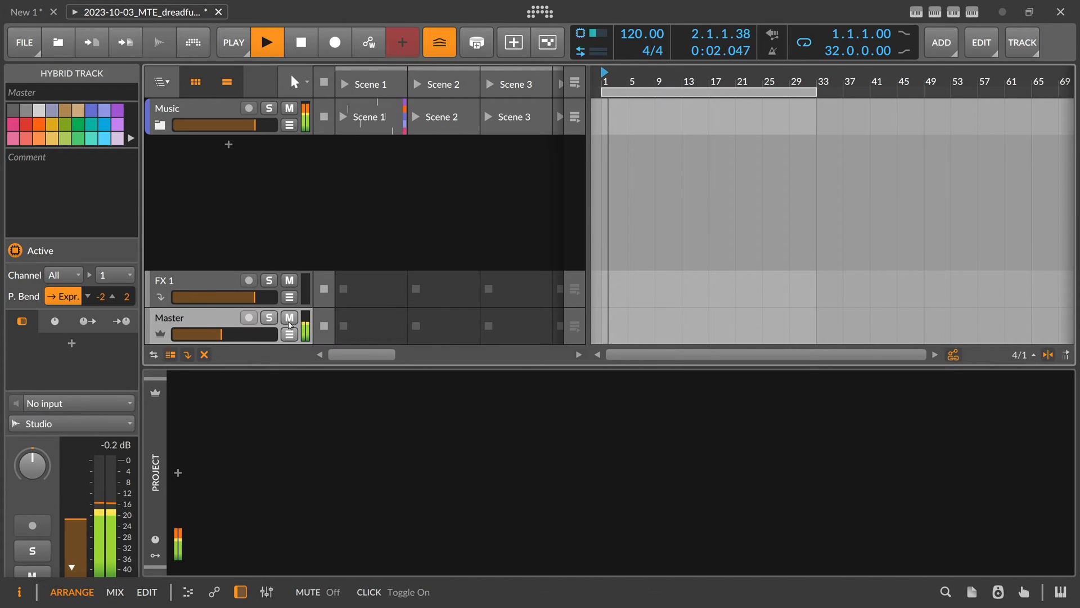
click(178, 471)
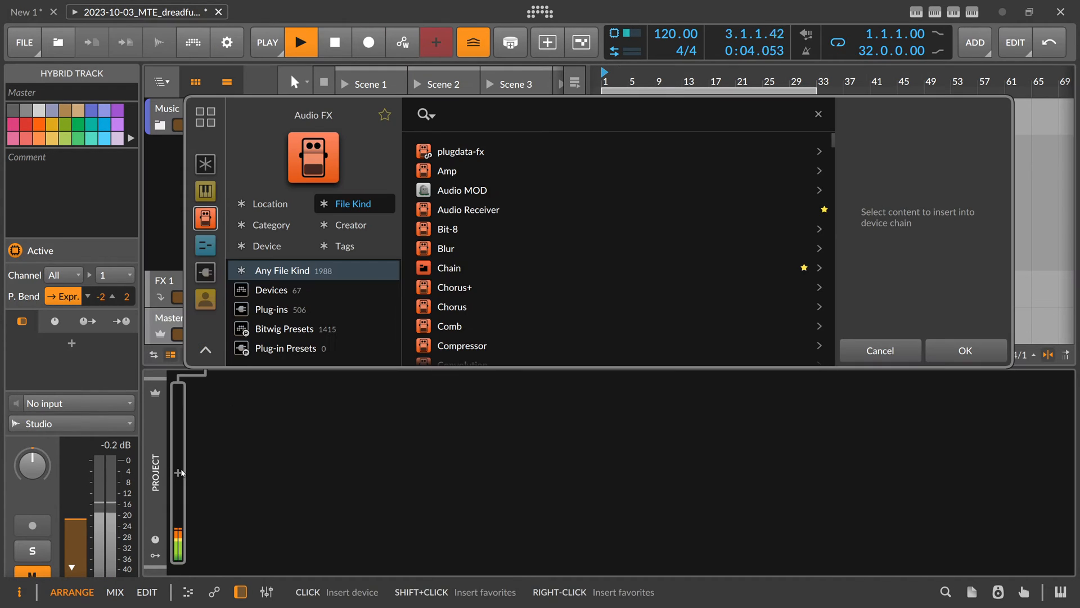
text(plug)
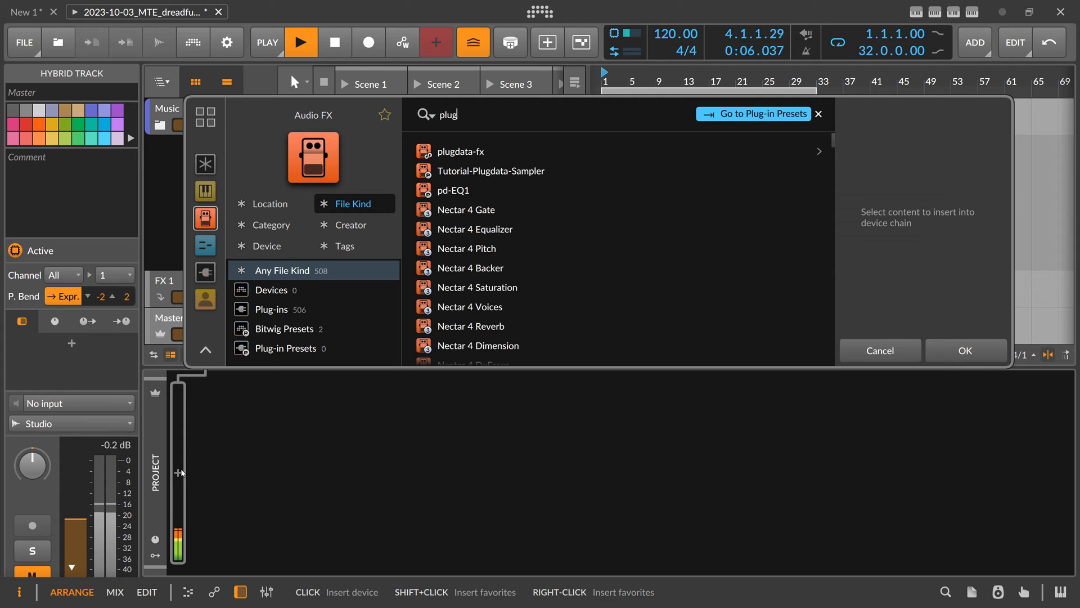
double_click(462, 151)
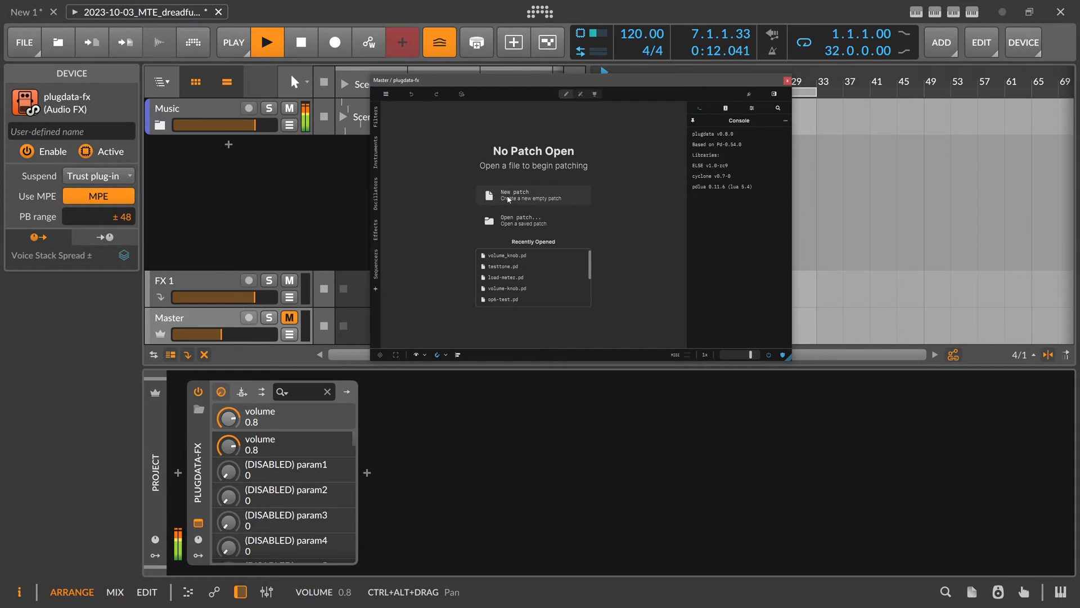
Step: Start a new empty patch in the plugdata-fx window
click(532, 194)
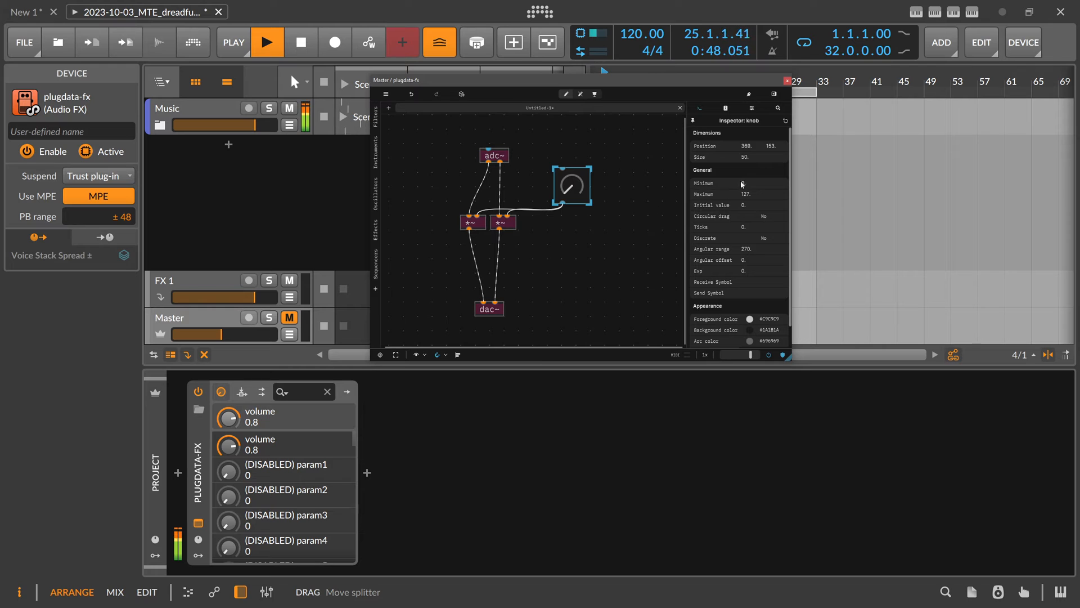
Step: Set the knob's Maximum value to 3.0000 in its Inspector
click(763, 194)
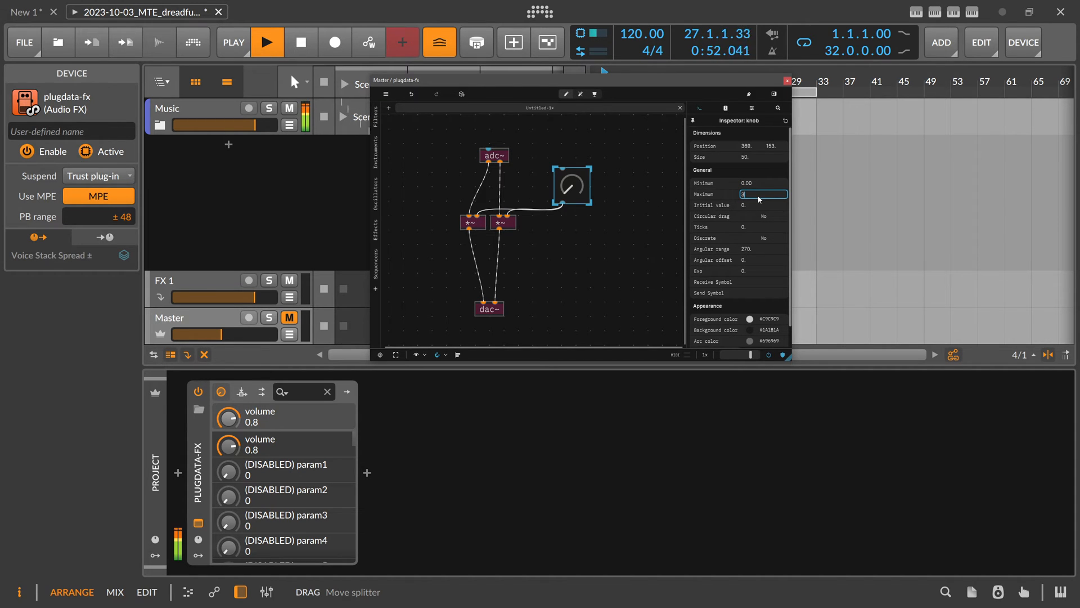
text(3.0000)
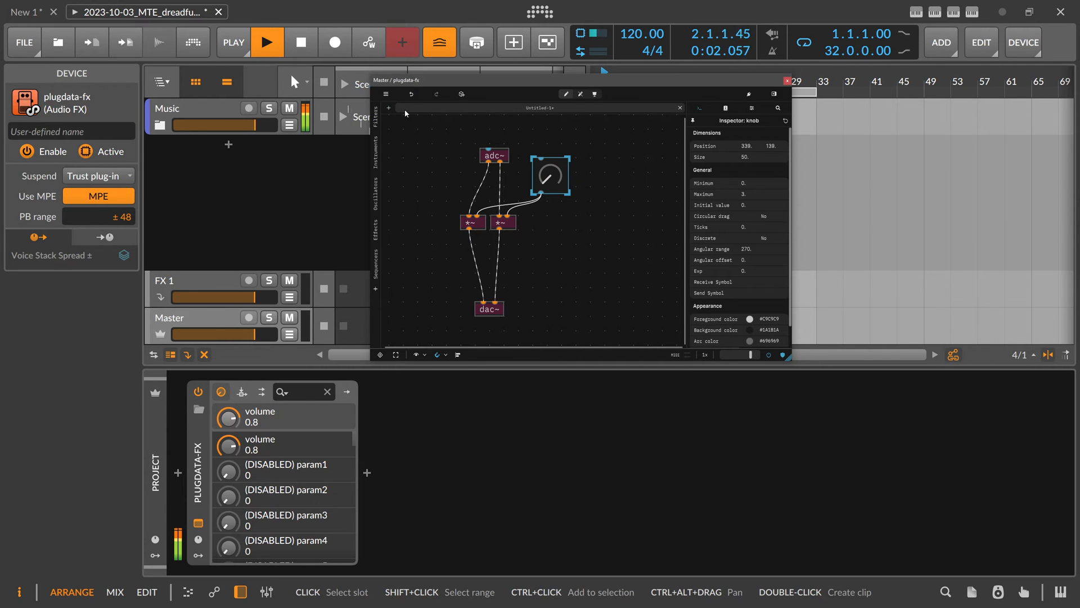
Step: Select the knob, review the Console warning about Compiled Mode, and remove the knob
click(385, 95)
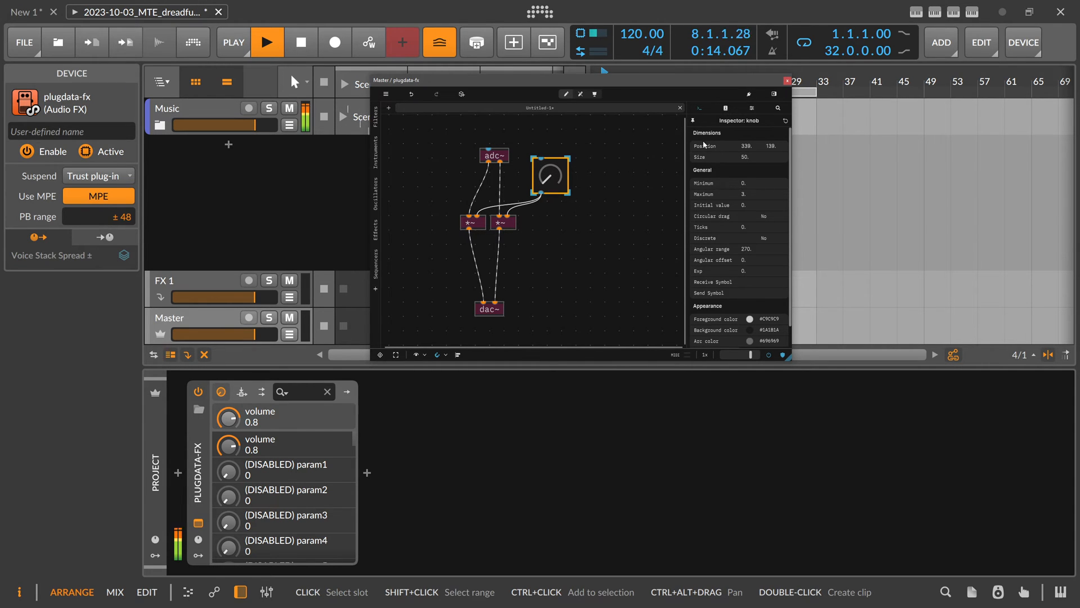
click(725, 108)
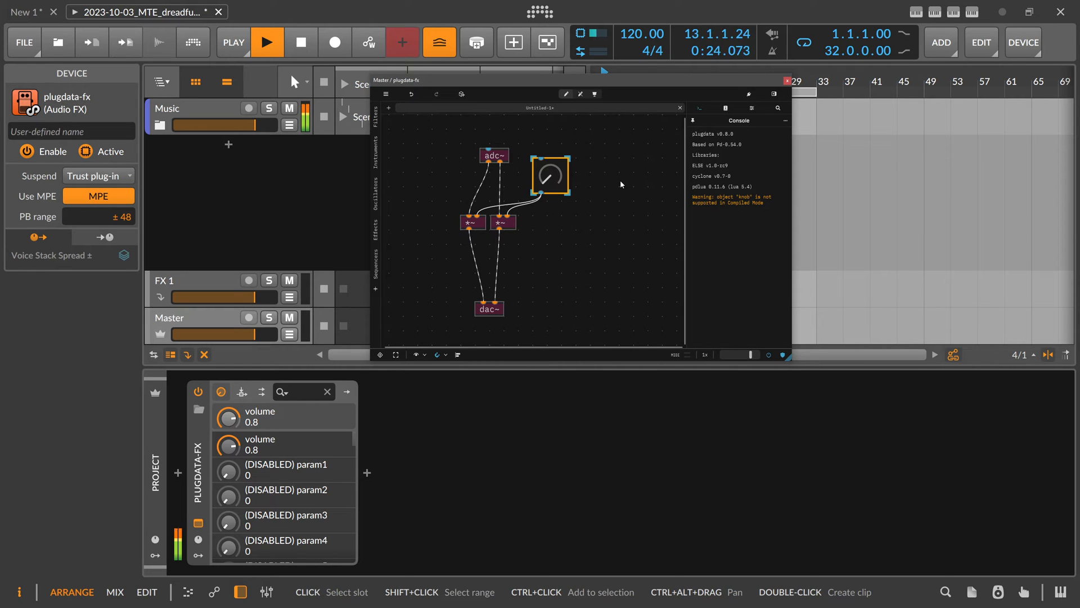
click(551, 177)
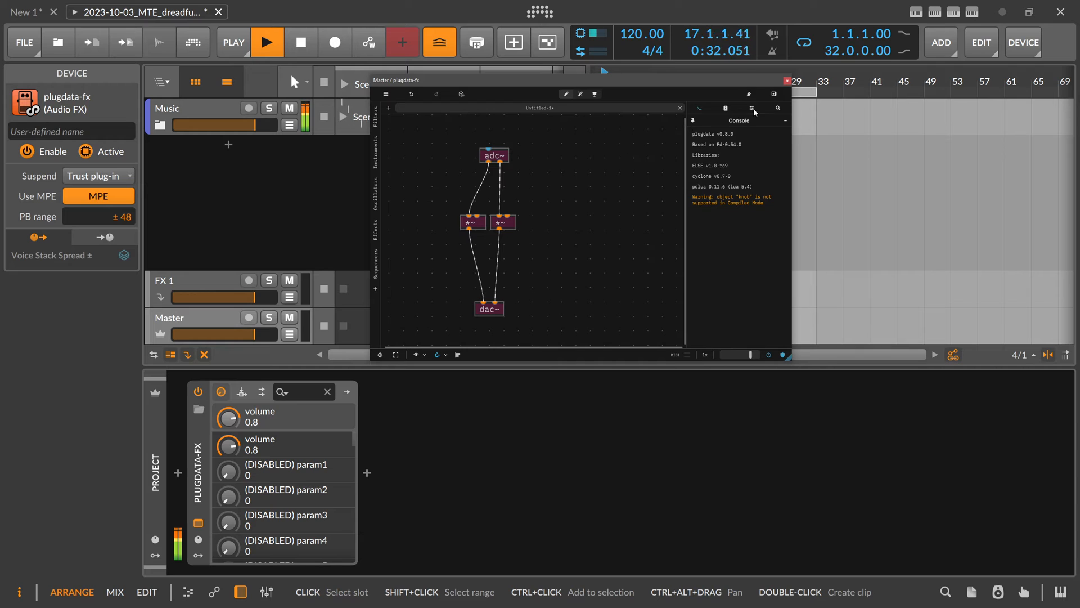
Step: Add a new automation parameter and rename it Volume
click(753, 108)
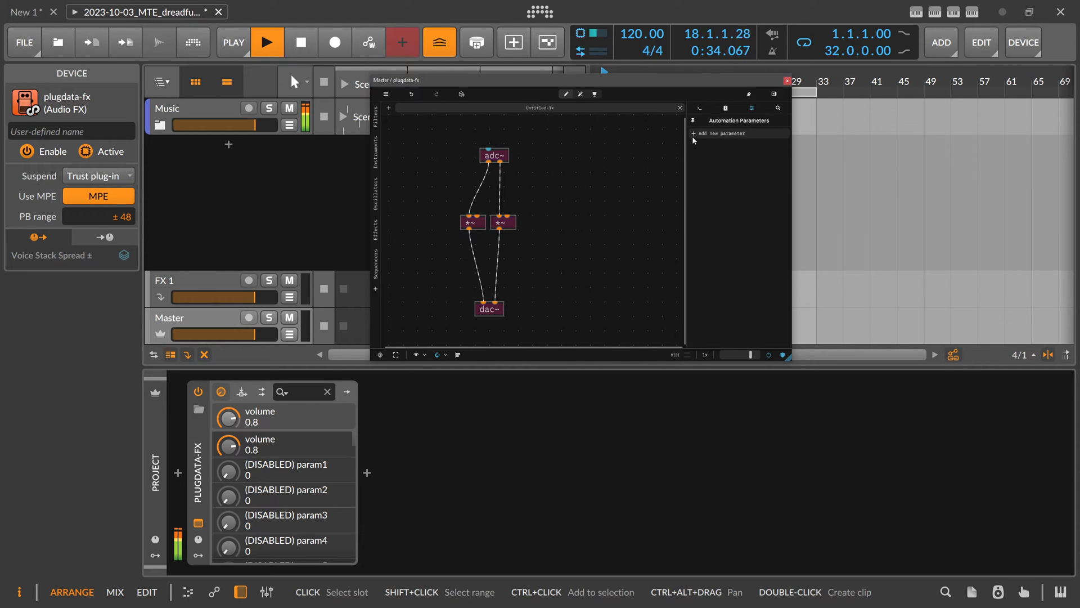
click(719, 133)
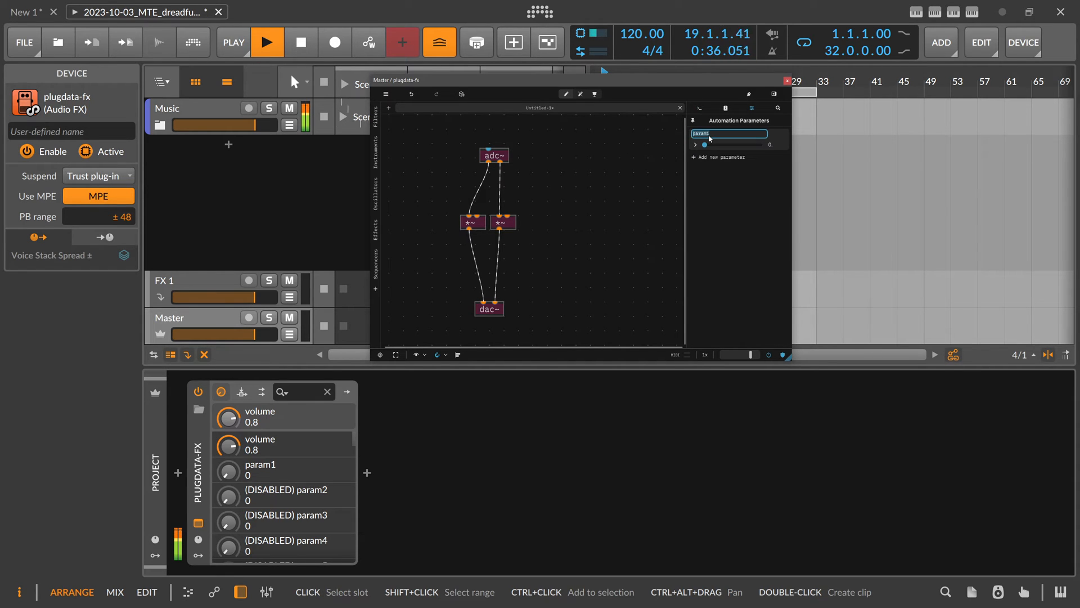
text(Volum)
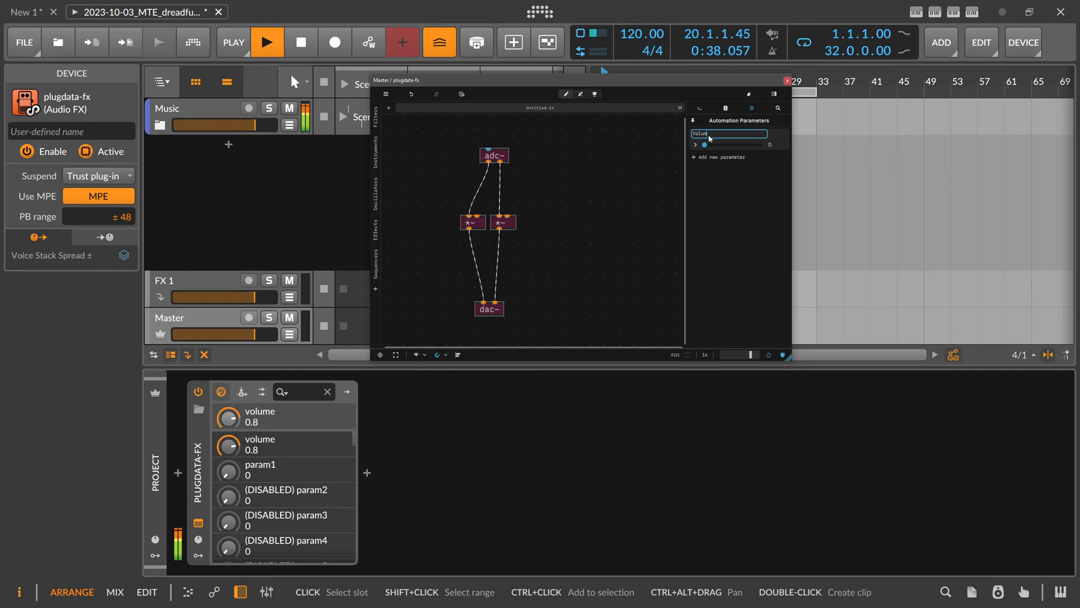
drag(698, 144, 737, 144)
text(r )
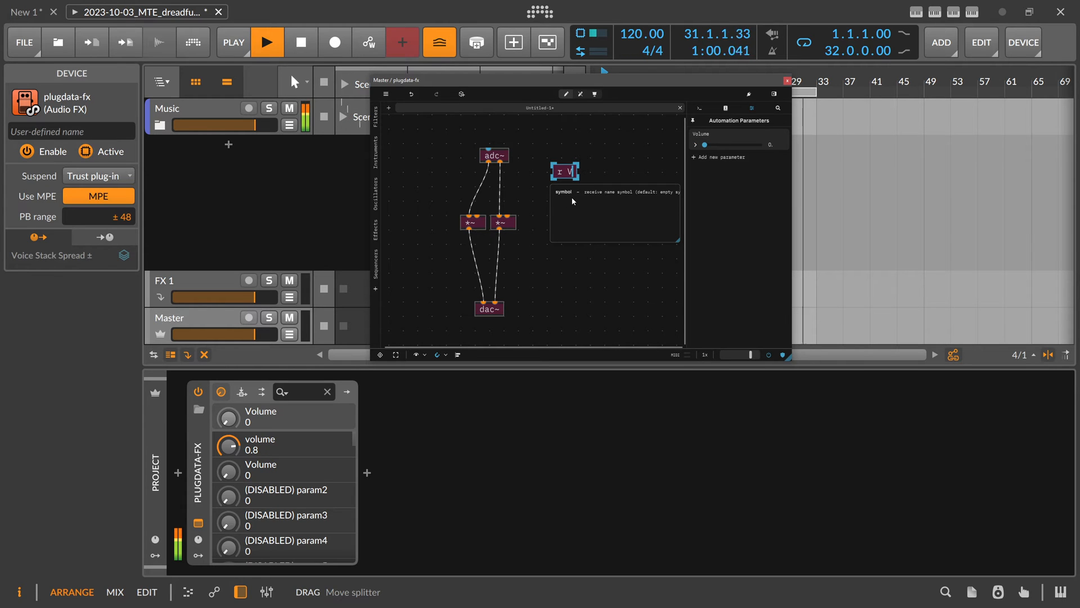
text(Volume @)
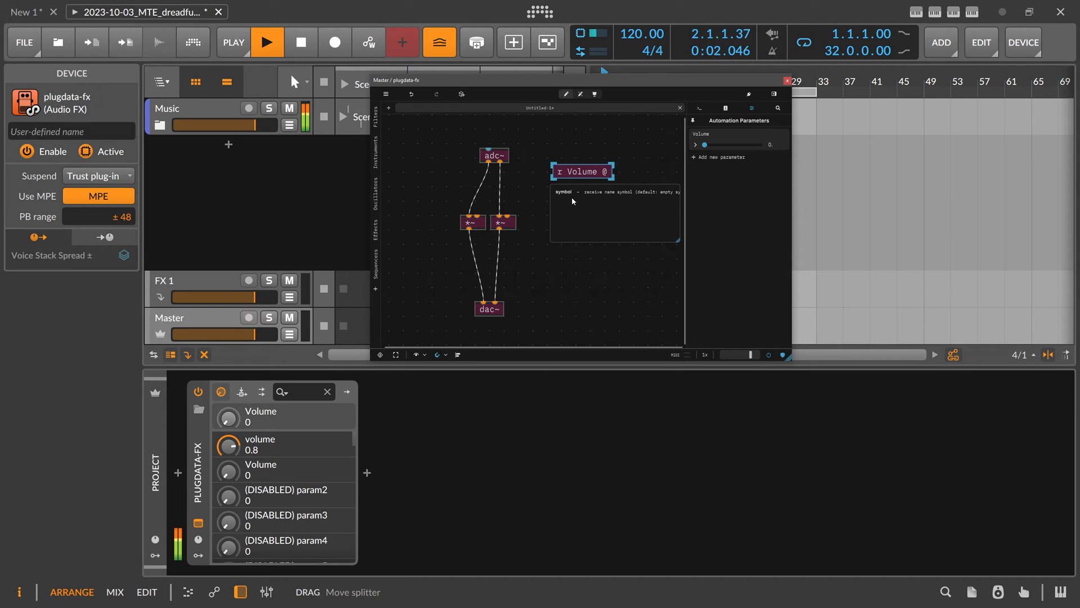
text(hv)
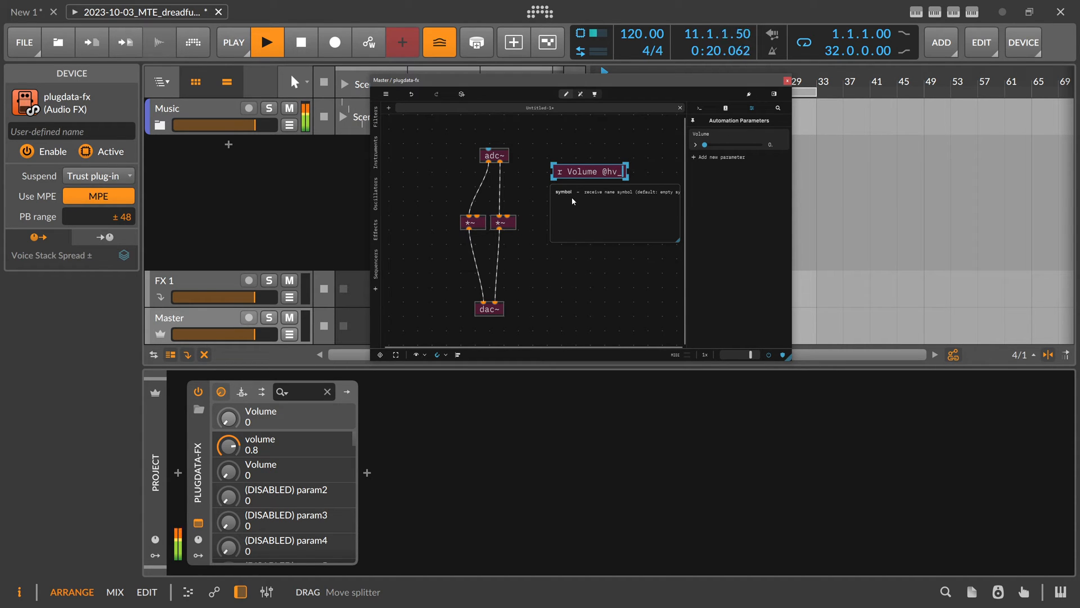
text(_param)
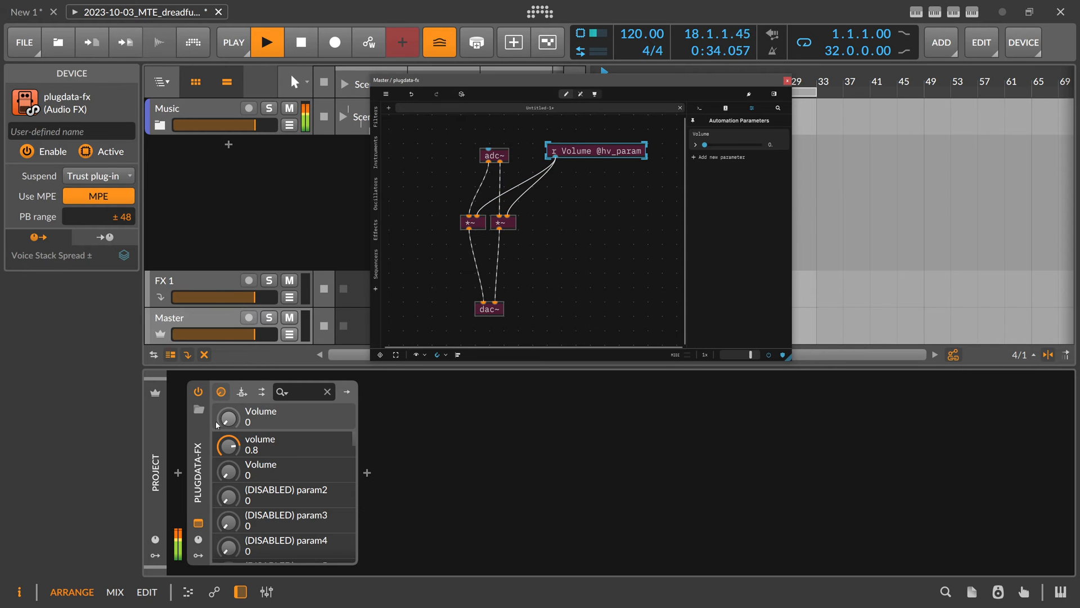
drag(227, 419, 227, 413)
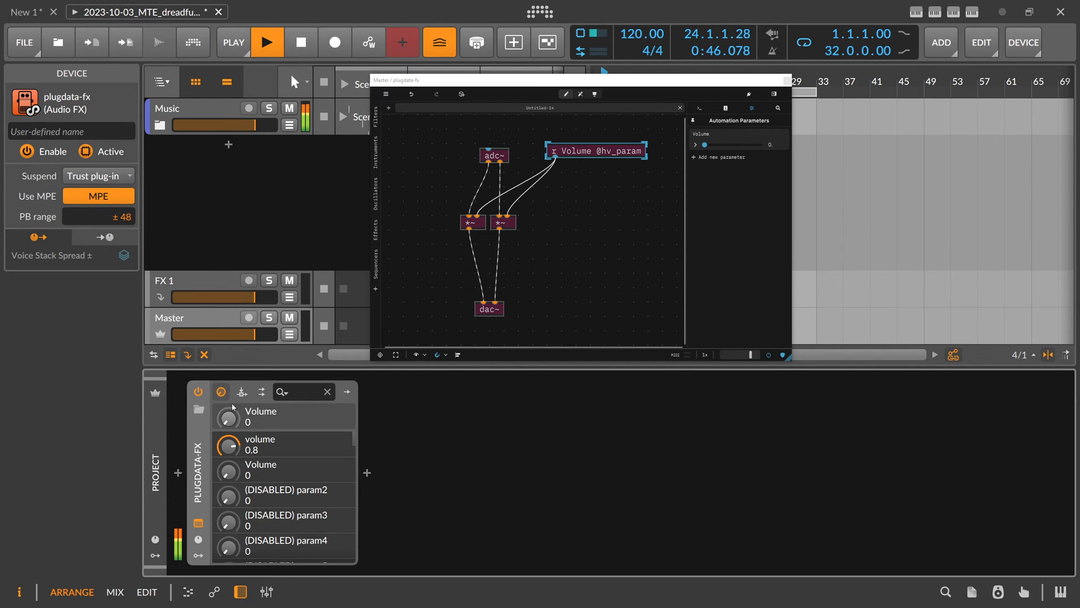
drag(227, 419, 227, 400)
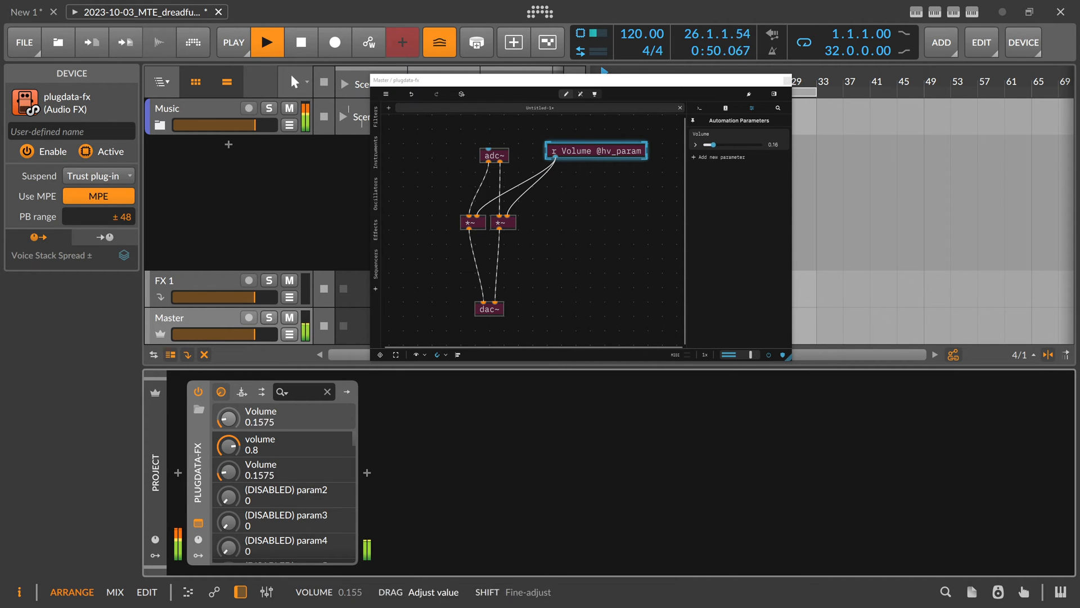
drag(716, 144, 727, 144)
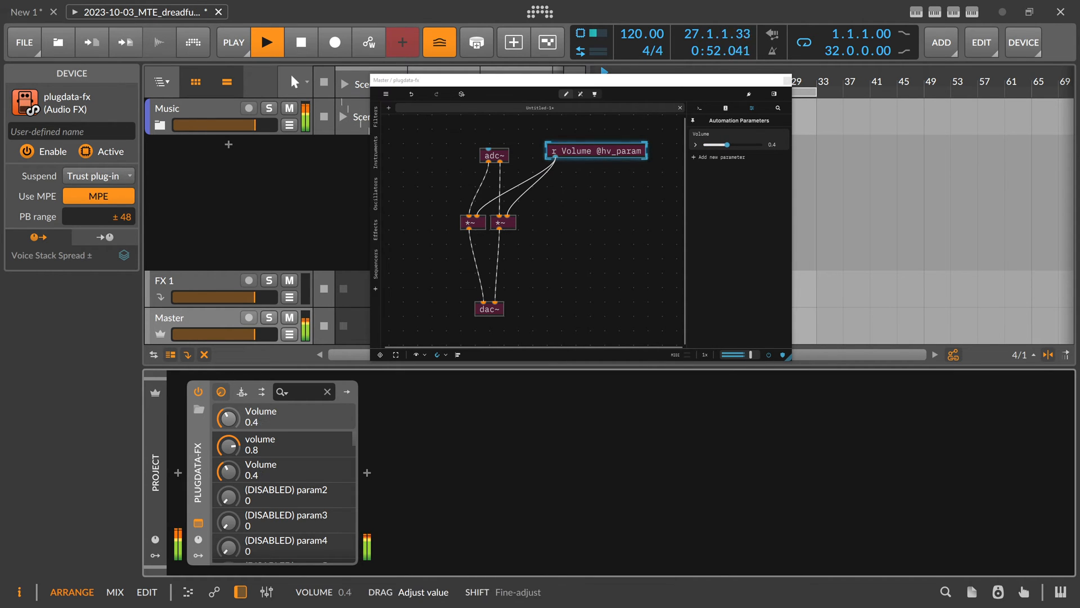
drag(727, 144, 711, 144)
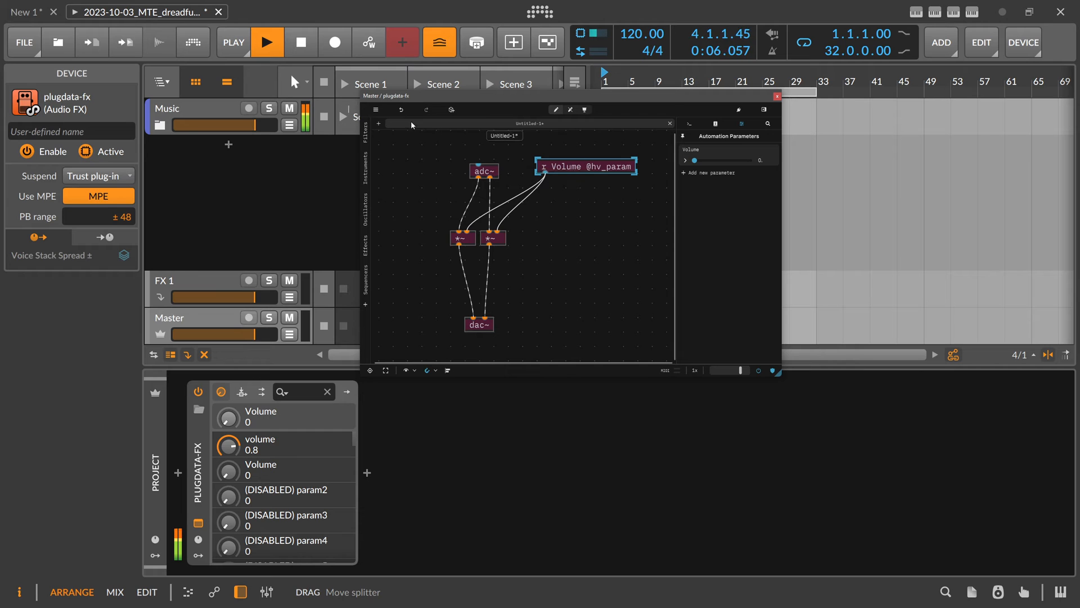
Step: Enable compiled mode from the main menu and bring up the Compiler dialog
click(376, 109)
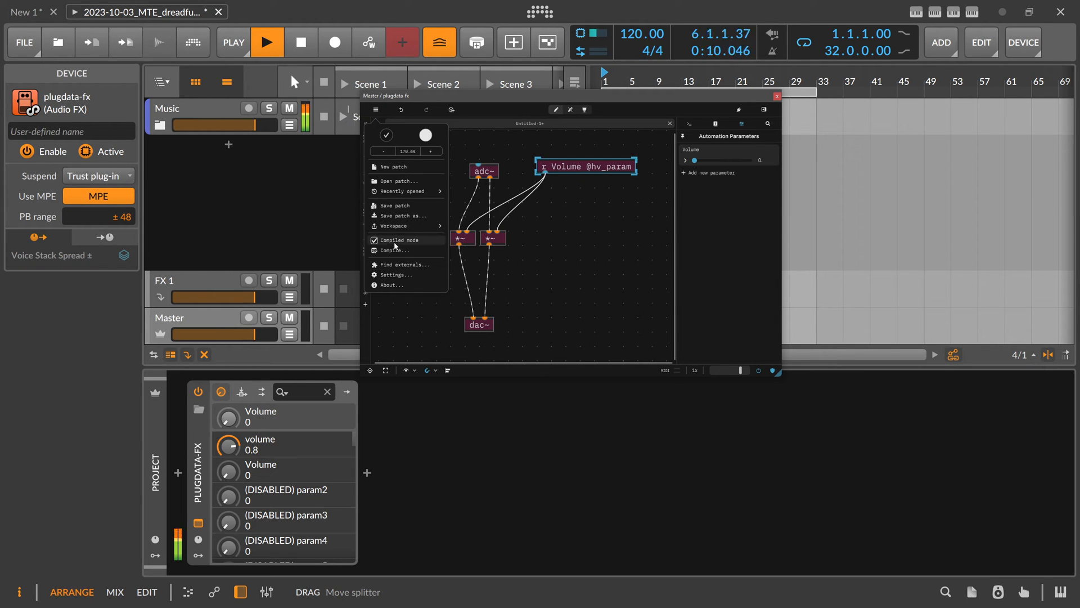
click(376, 239)
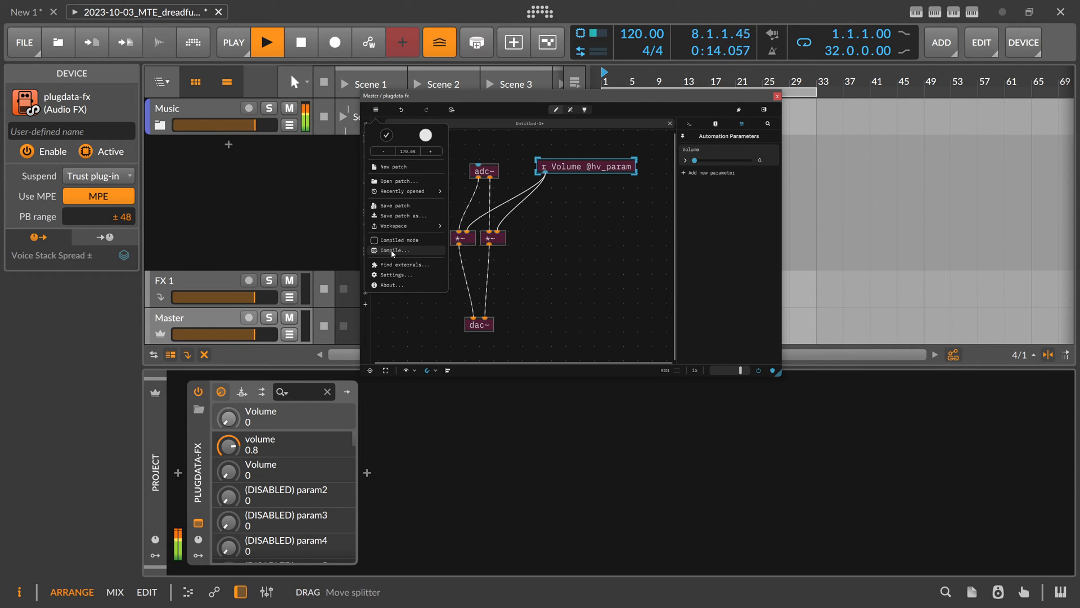
click(394, 250)
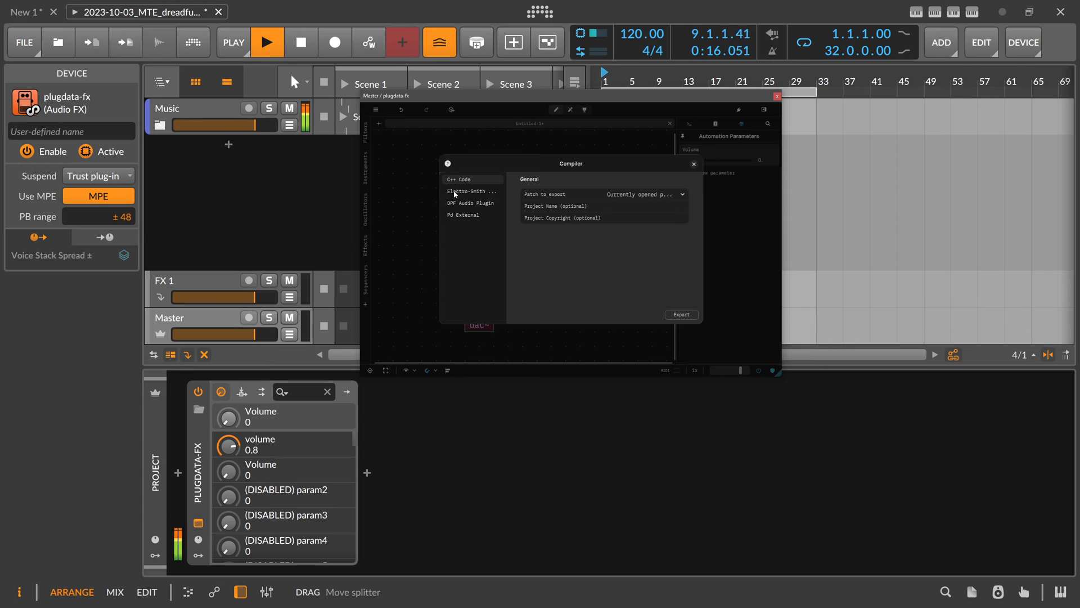
Step: Choose DPF Audio Plugin export and name the project Volumiser
click(470, 191)
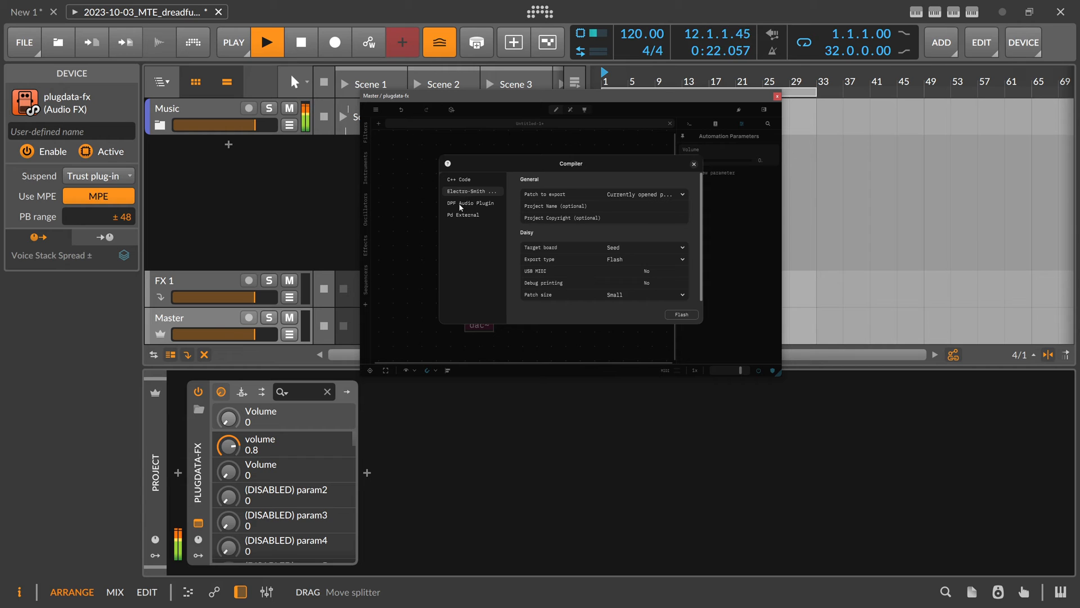
click(471, 203)
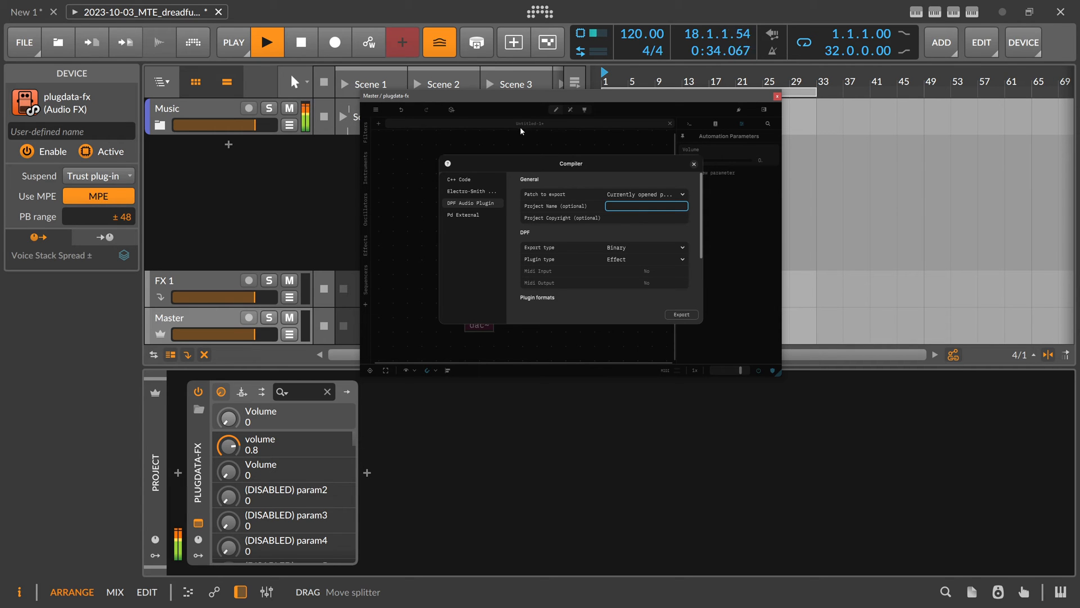
mouse_move(557, 175)
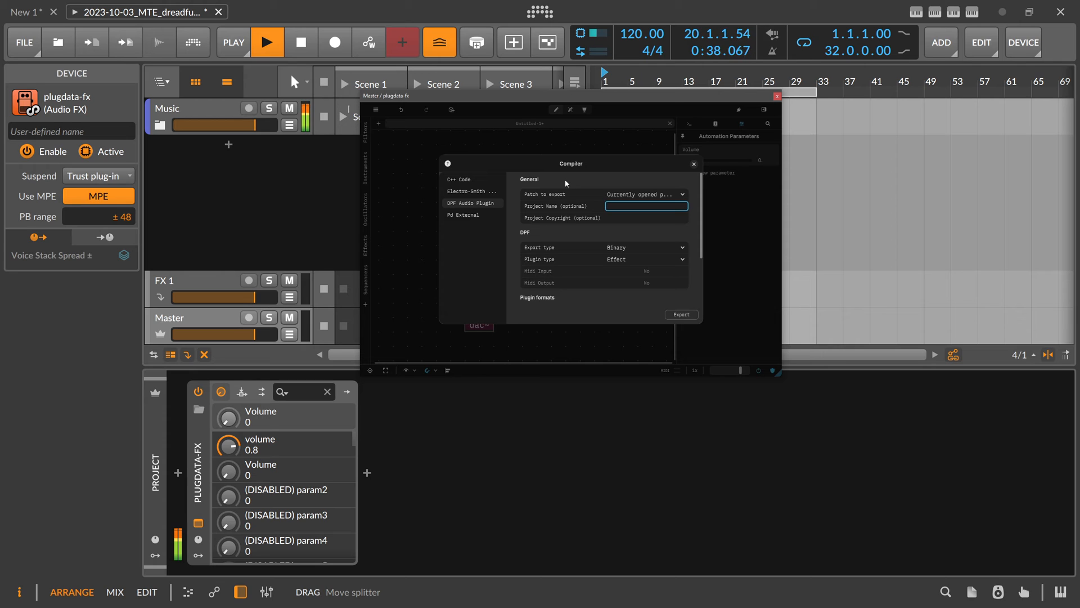
text(Voluminer)
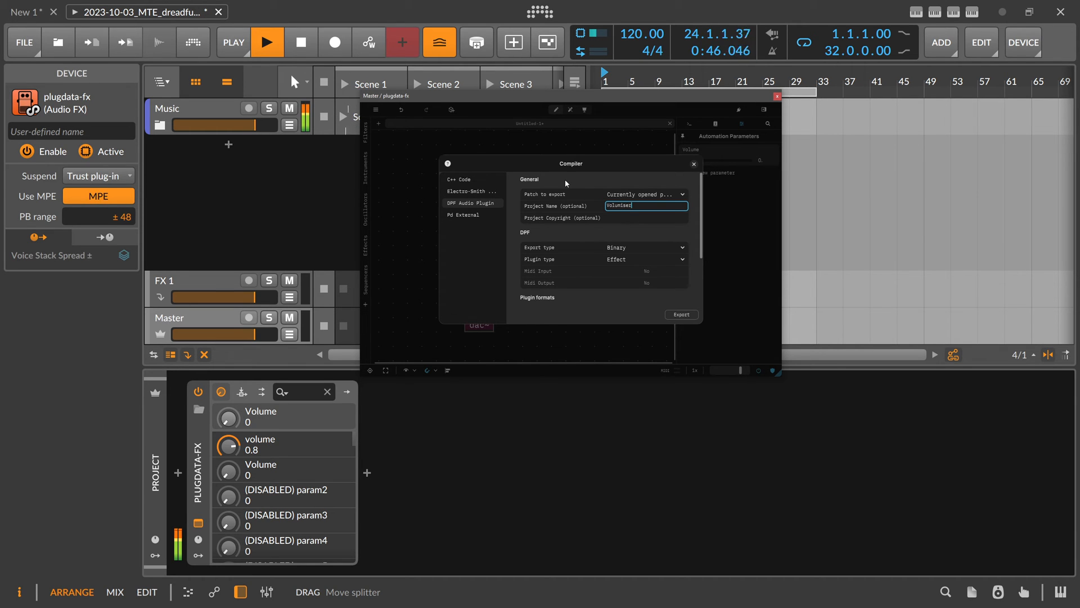
click(646, 217)
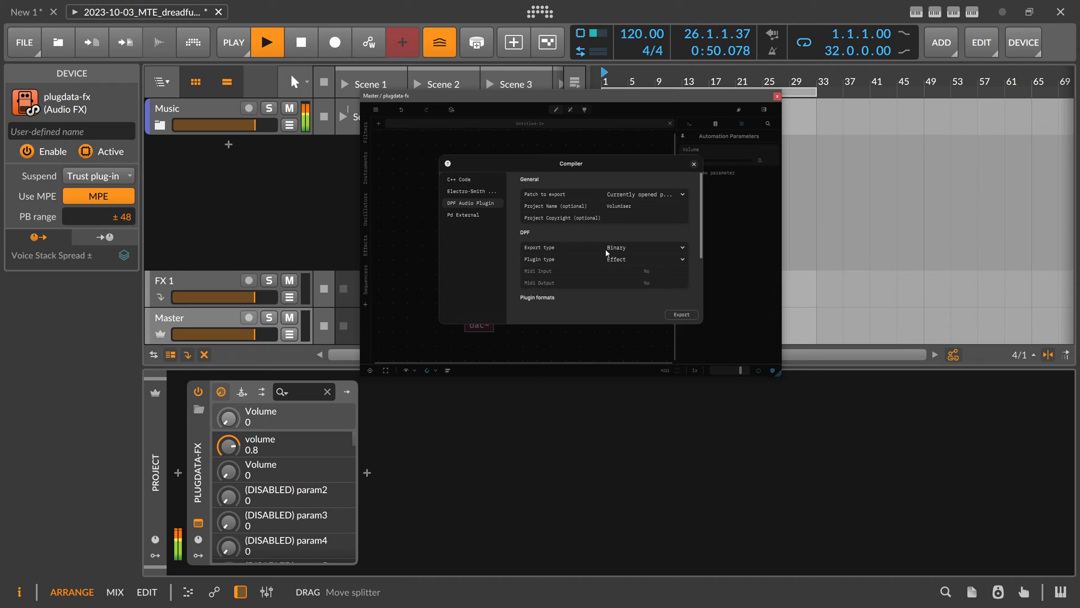
Step: Try Source code export type, then settle on Binary and review the plugin type choices
click(644, 247)
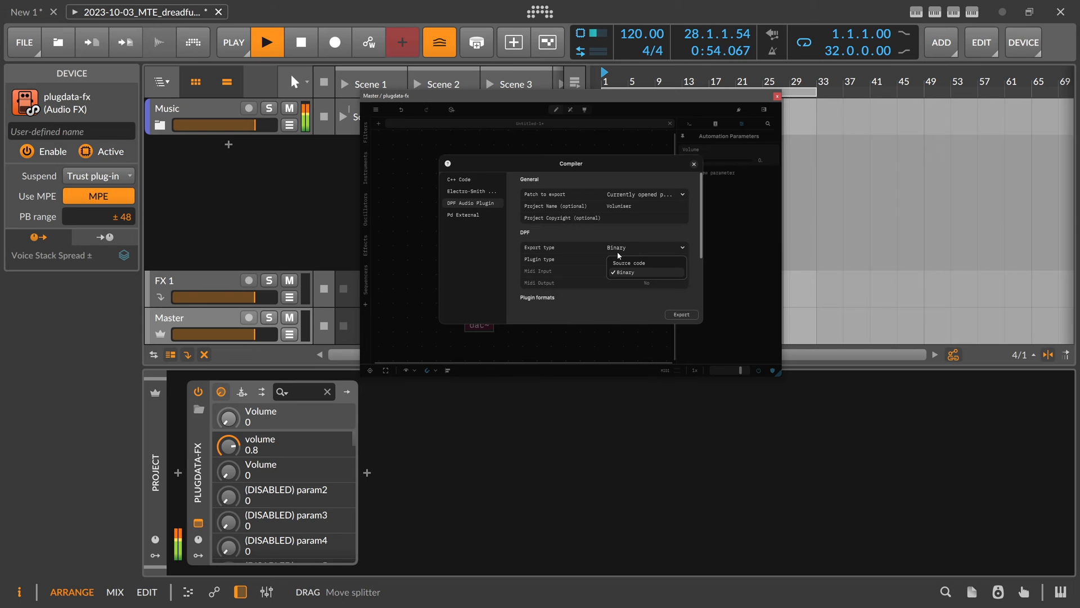
click(625, 263)
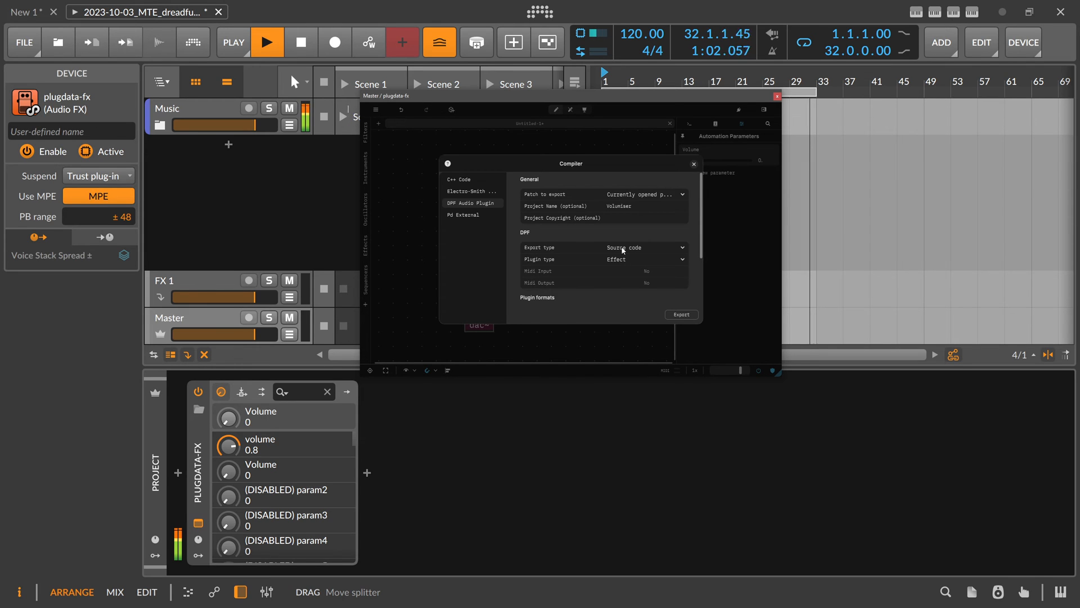
click(643, 247)
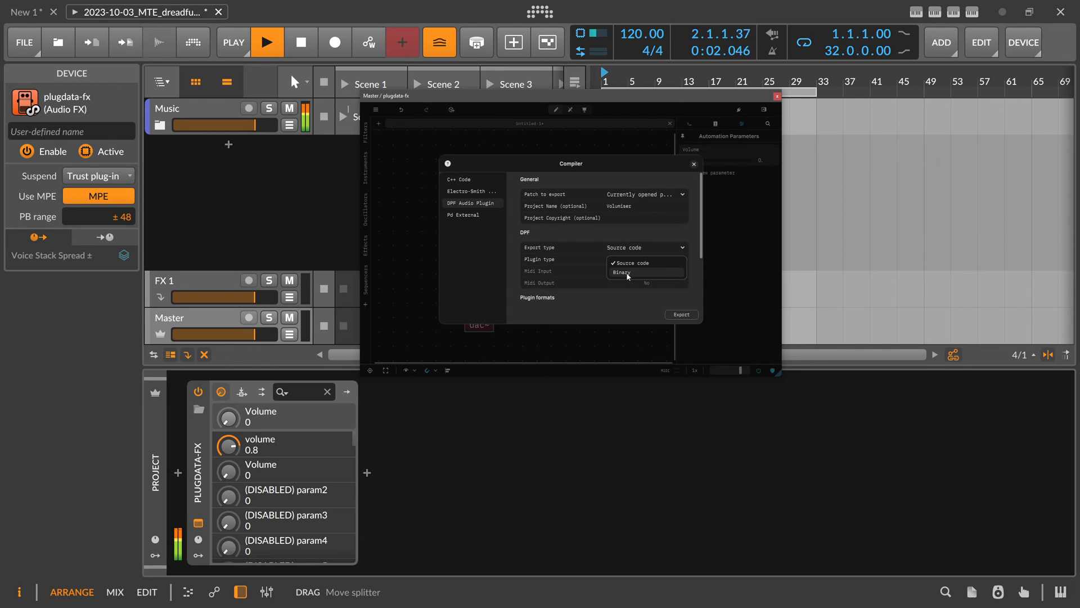
click(621, 271)
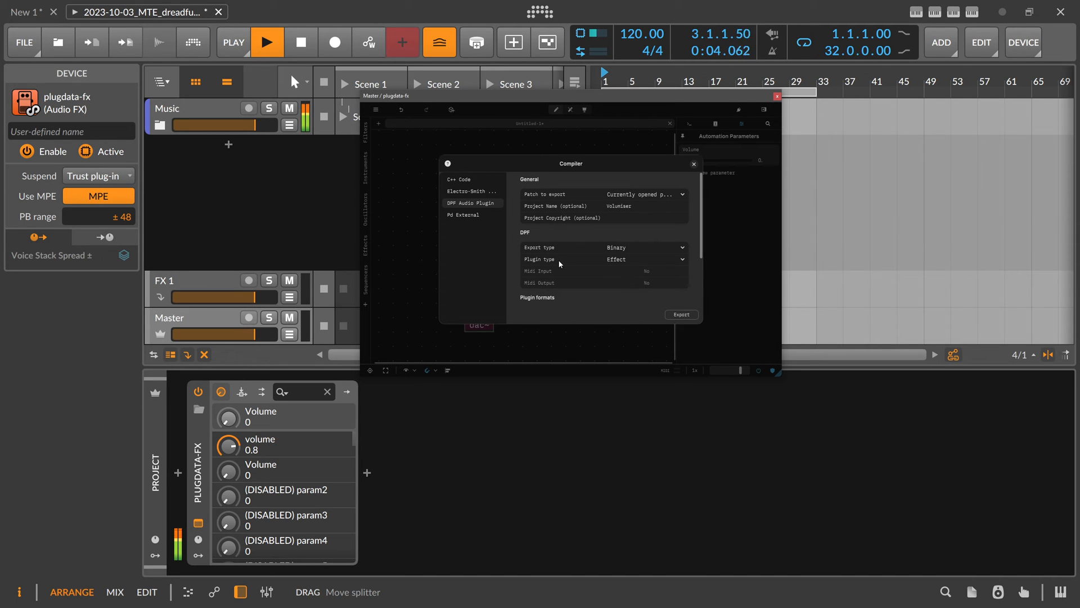
click(643, 259)
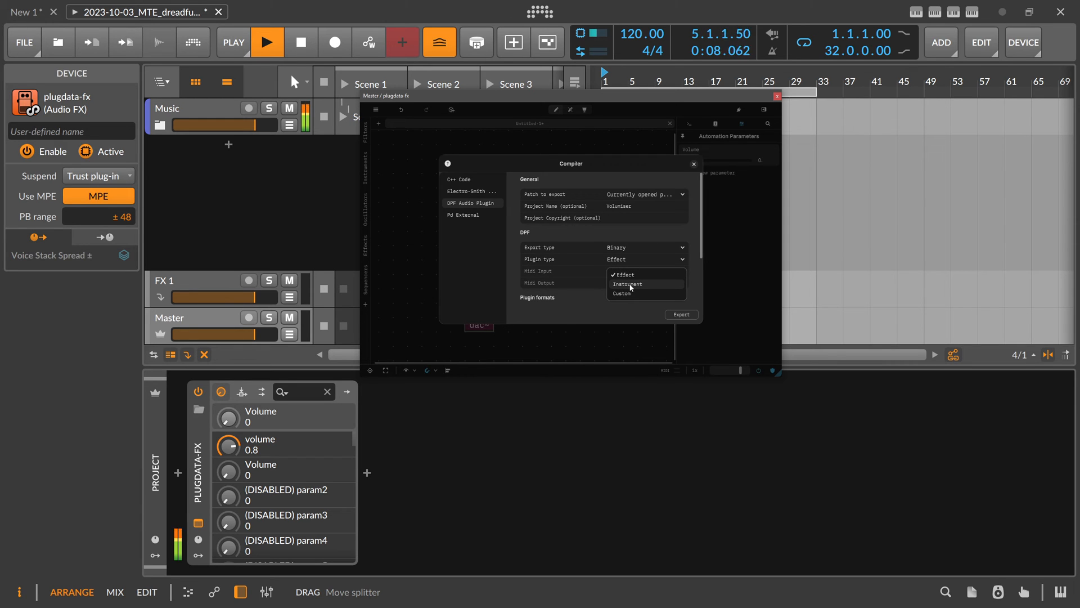
Step: Keep plugin type Effect, turn off VST2 leaving VST3 and CLAP, and start the export
click(623, 275)
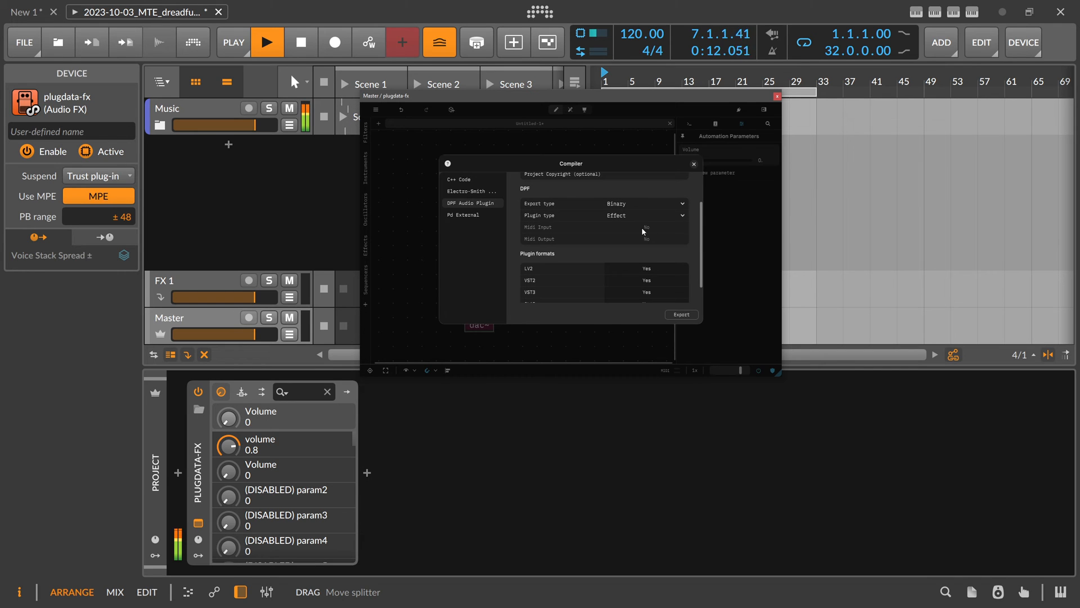
scroll(down, 3)
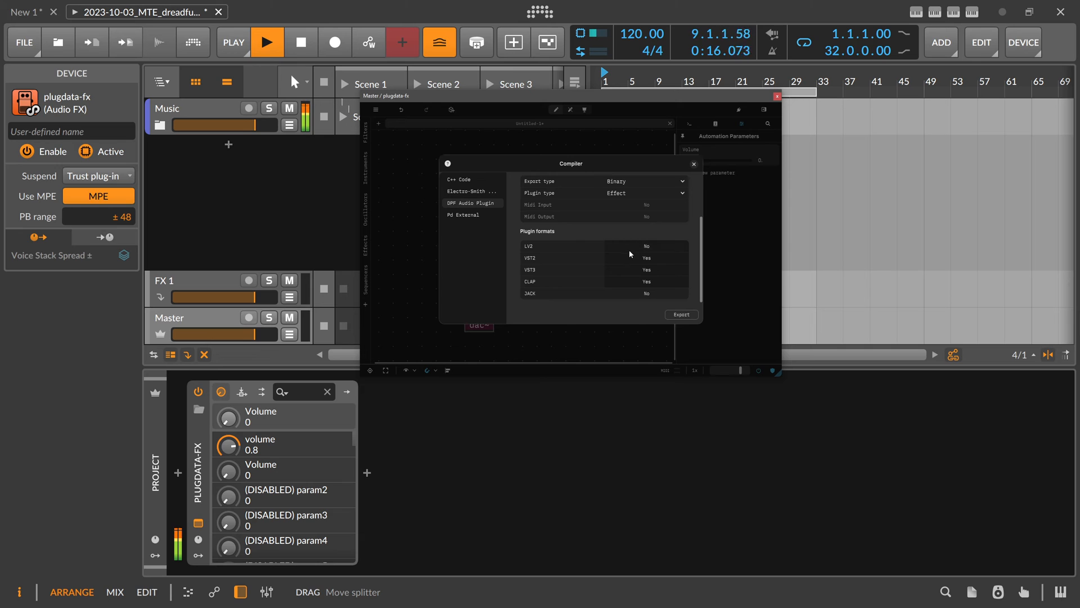
click(645, 257)
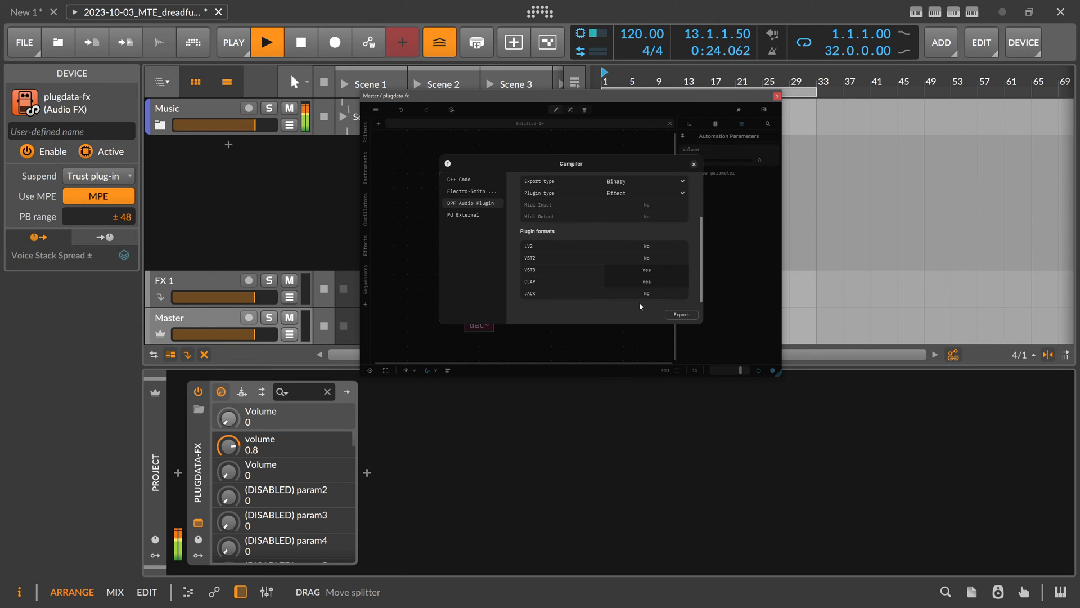
click(680, 314)
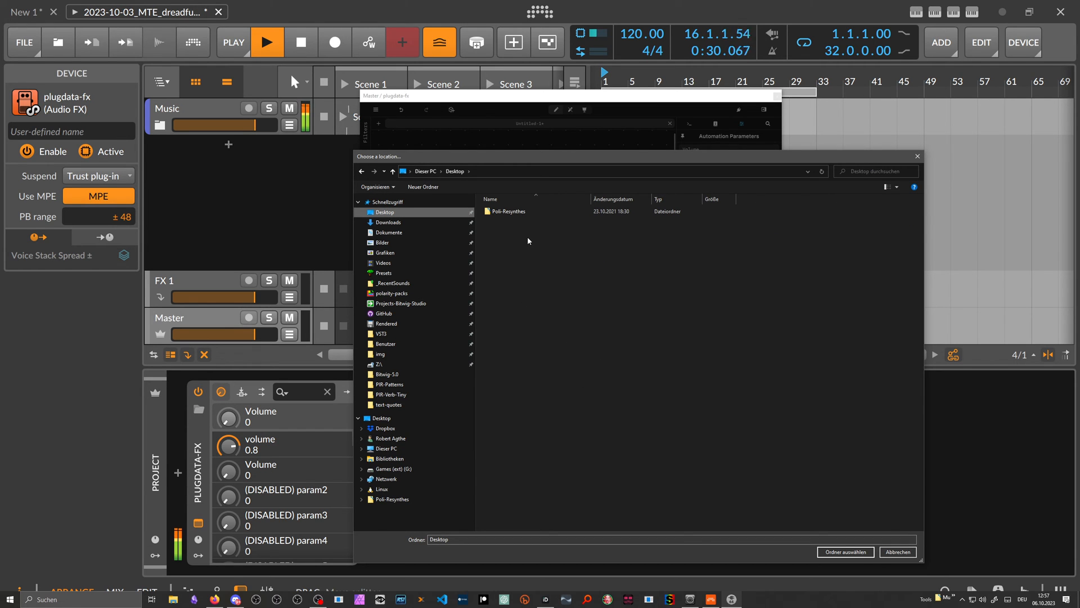
Step: Create a new Volumiser folder on the Desktop and choose it as the export destination
right_click(529, 241)
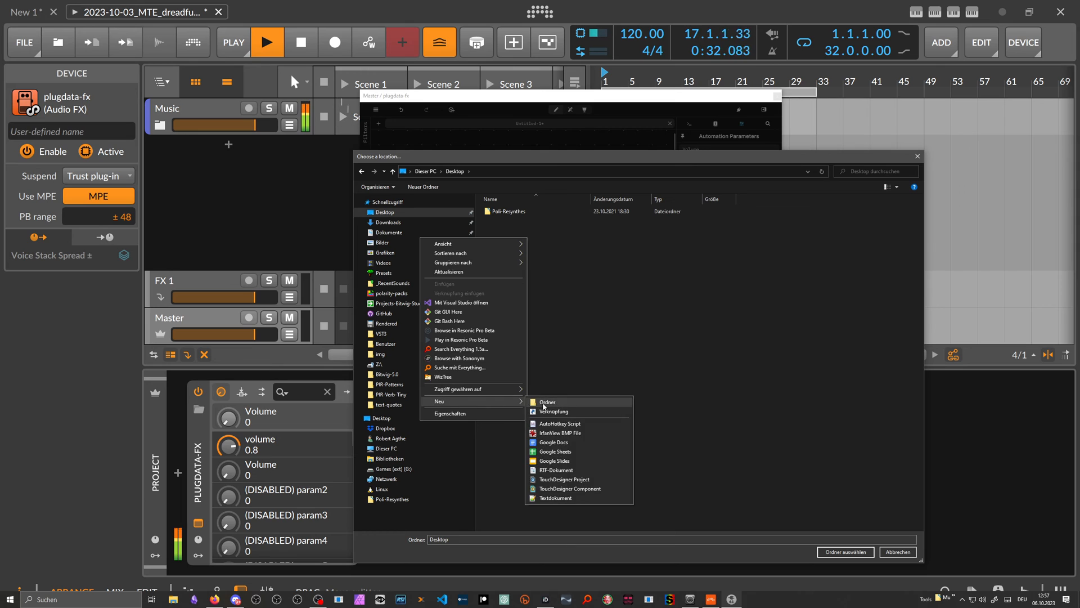
click(547, 402)
text(Volumizer)
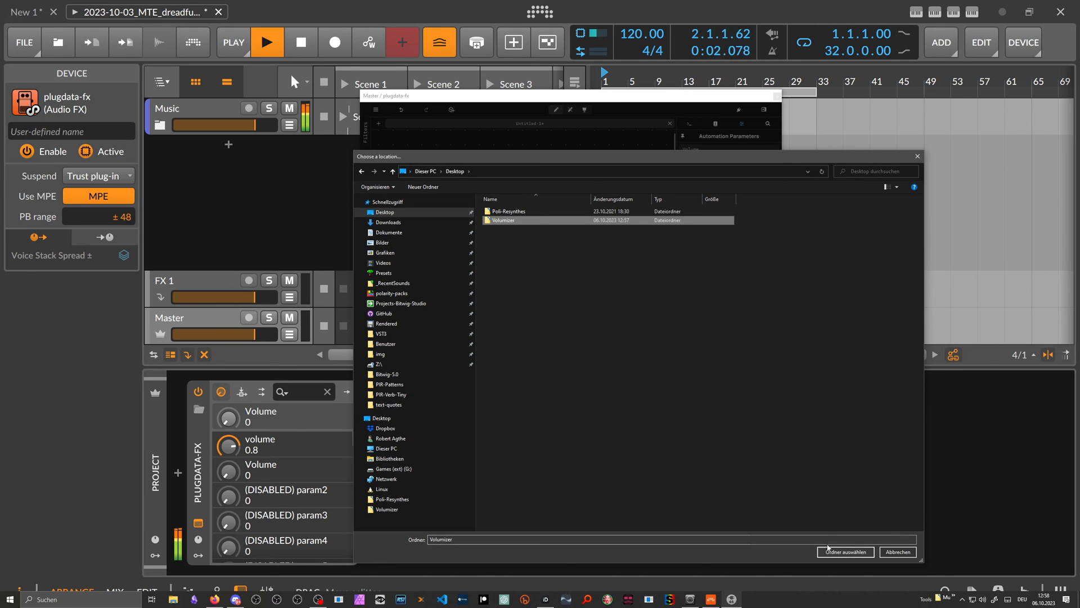
click(845, 551)
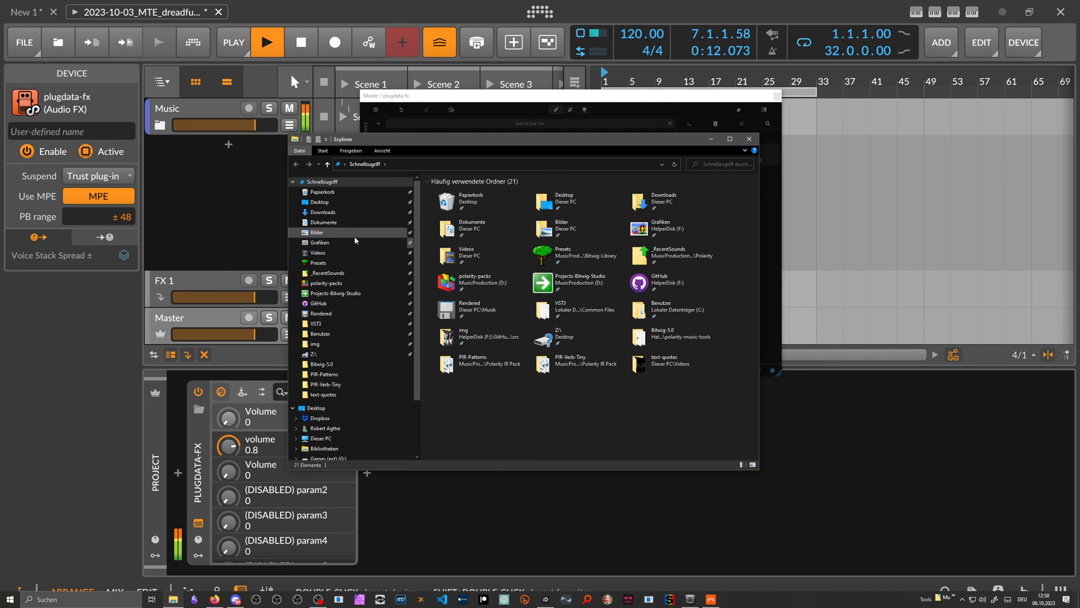
Step: Check that Desktop > Volumiser holds Volumiser.clap and Volumiser.vst3, then return to the export report
click(318, 202)
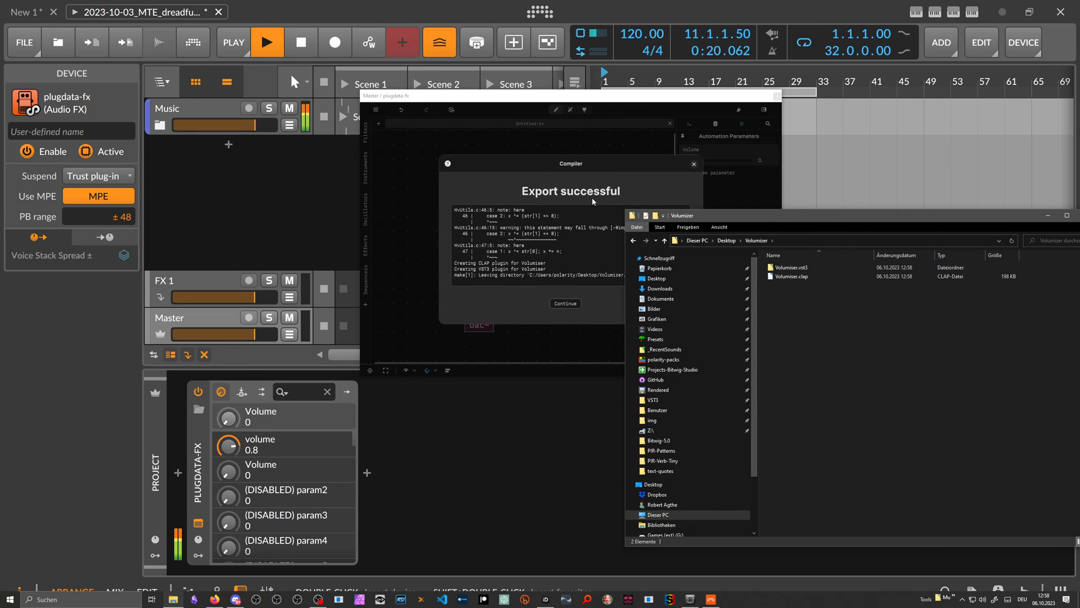
click(791, 277)
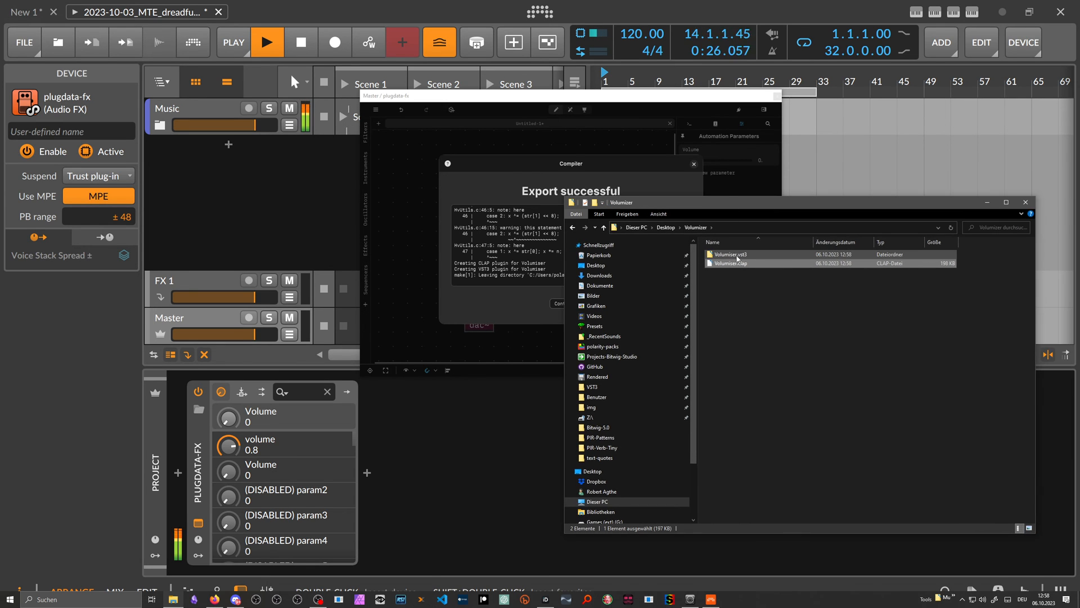
click(731, 255)
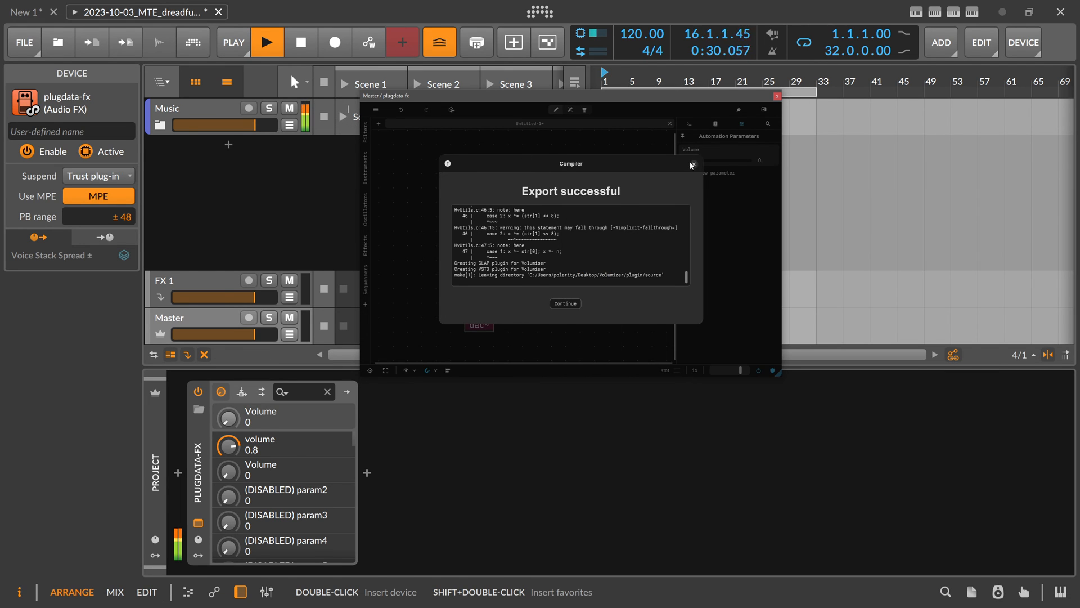
Step: Close the Compiler and plugdata window and load the Volumiser plugin on the Master track
click(565, 303)
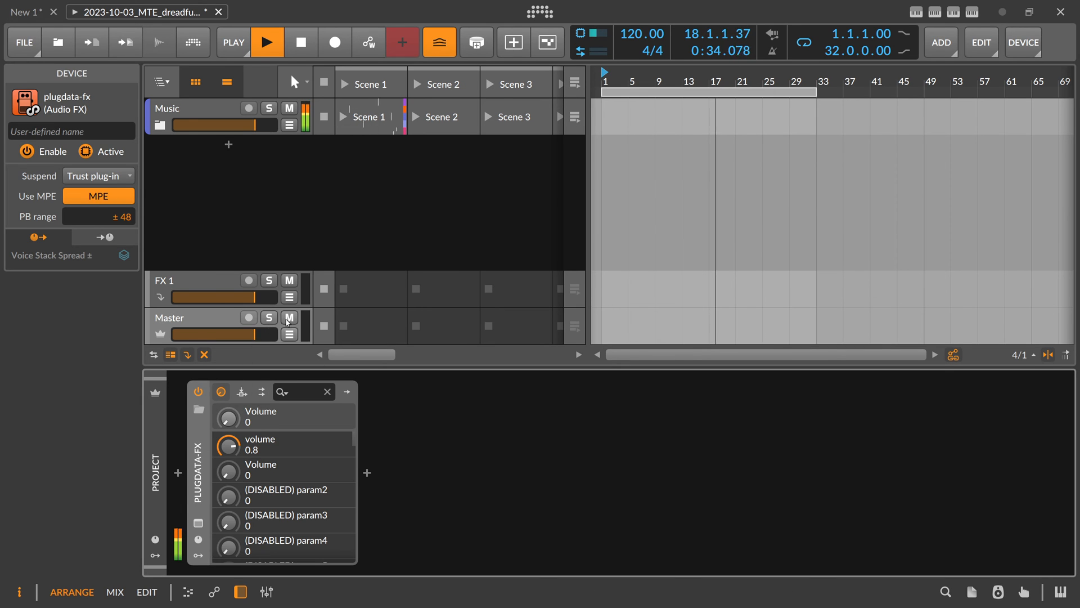
click(289, 318)
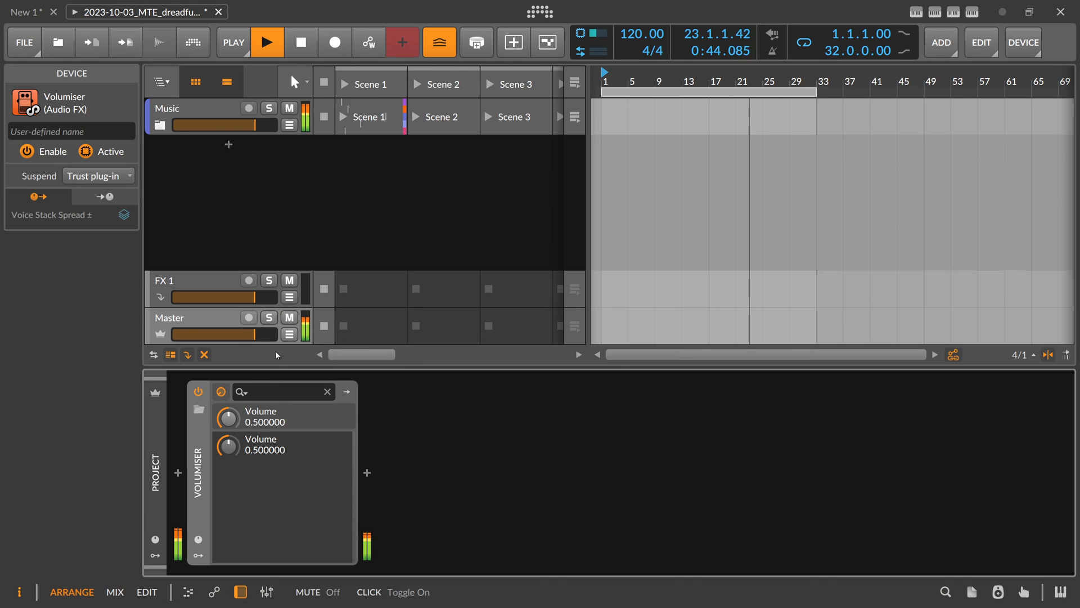
Step: Sweep the Volumiser Volume knob to about 0.2, up to 0.8, then down to 0
drag(228, 417, 228, 454)
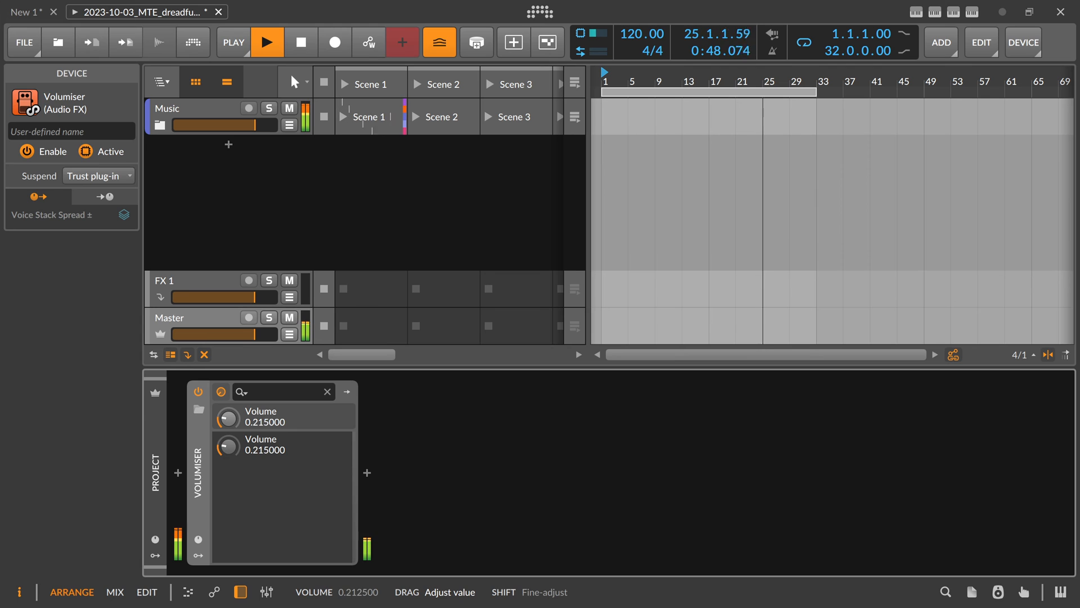
drag(228, 417, 228, 386)
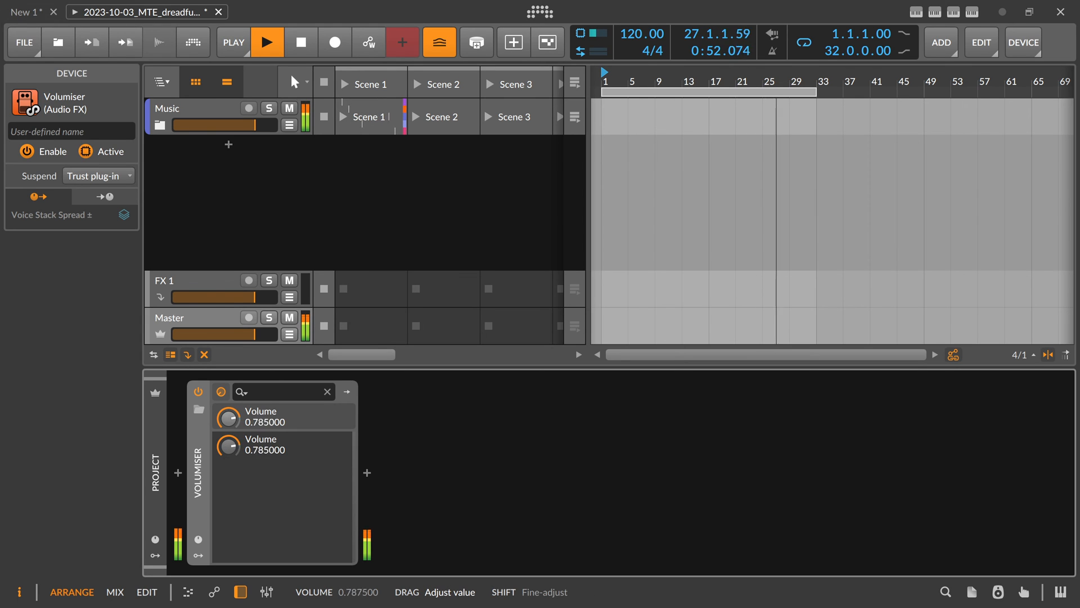
drag(229, 415, 229, 468)
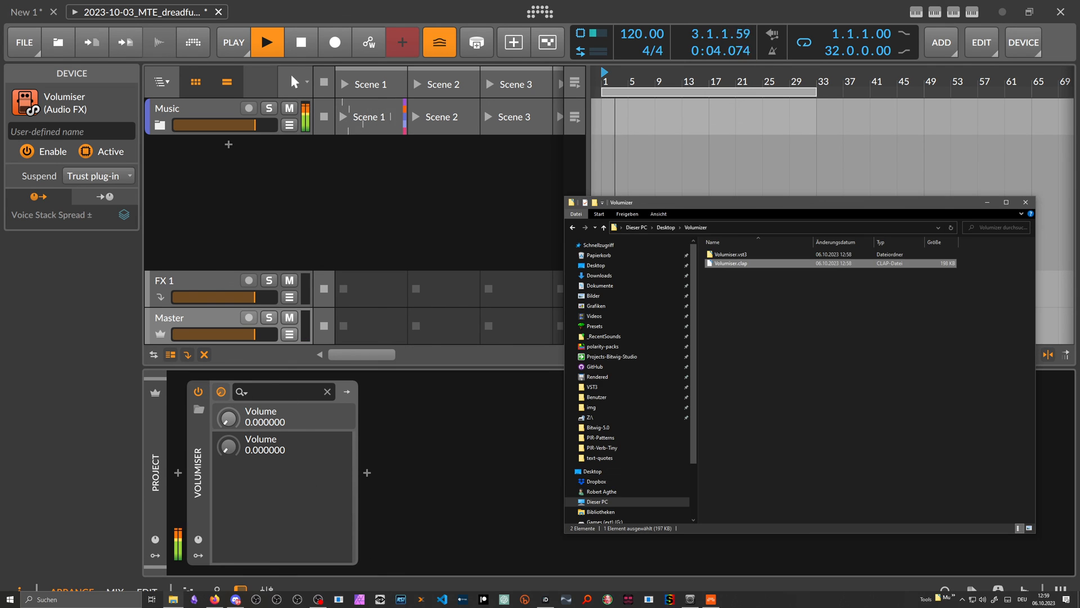
Step: Browse into the Volumiser.vst3 bundle and its Contents folder in Explorer
double_click(728, 255)
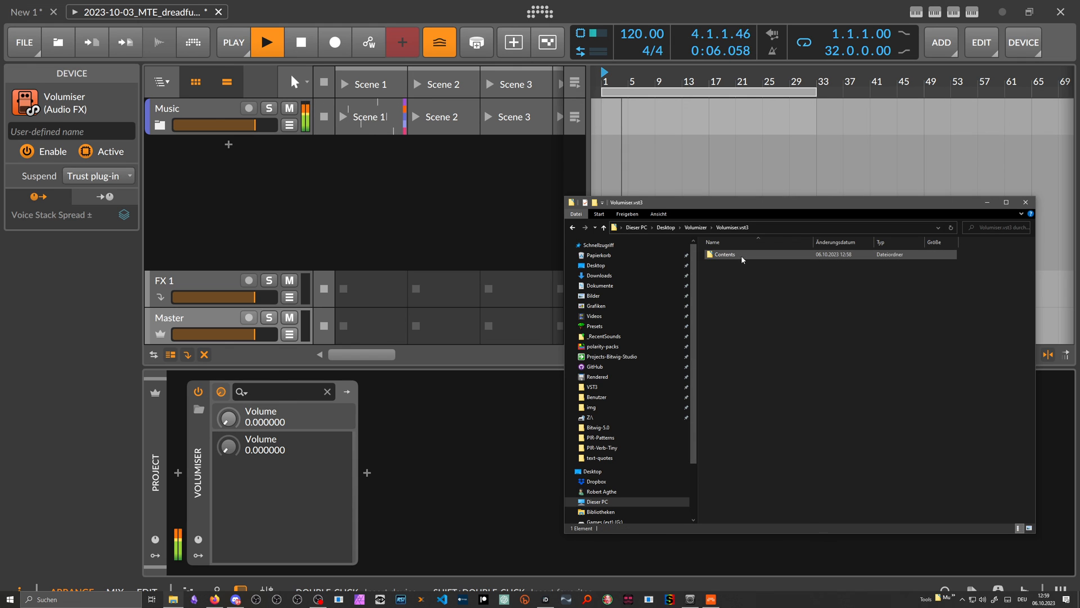
double_click(724, 253)
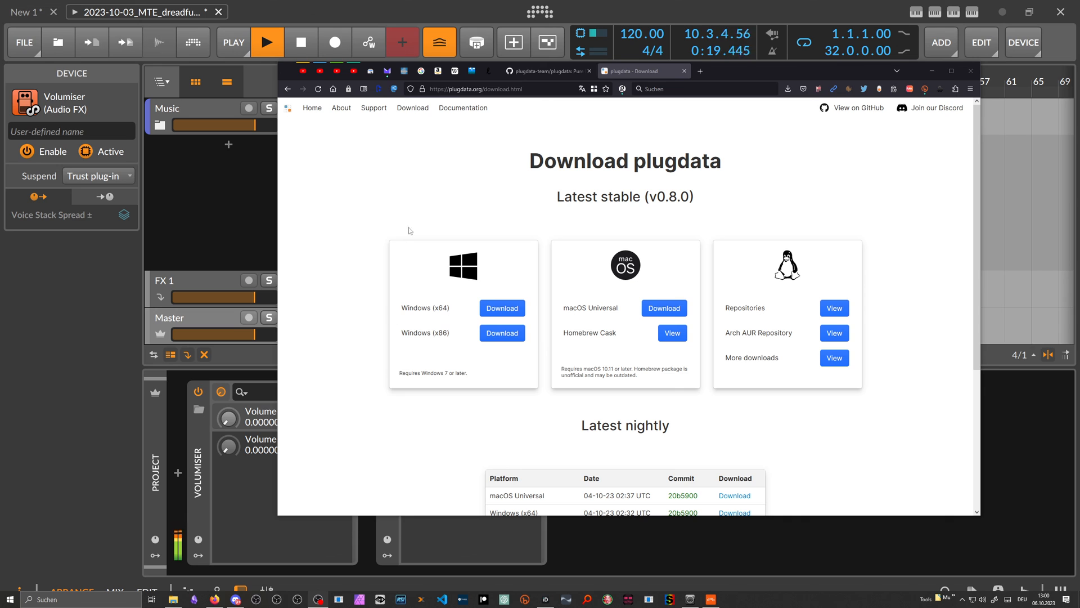
mouse_move(462, 111)
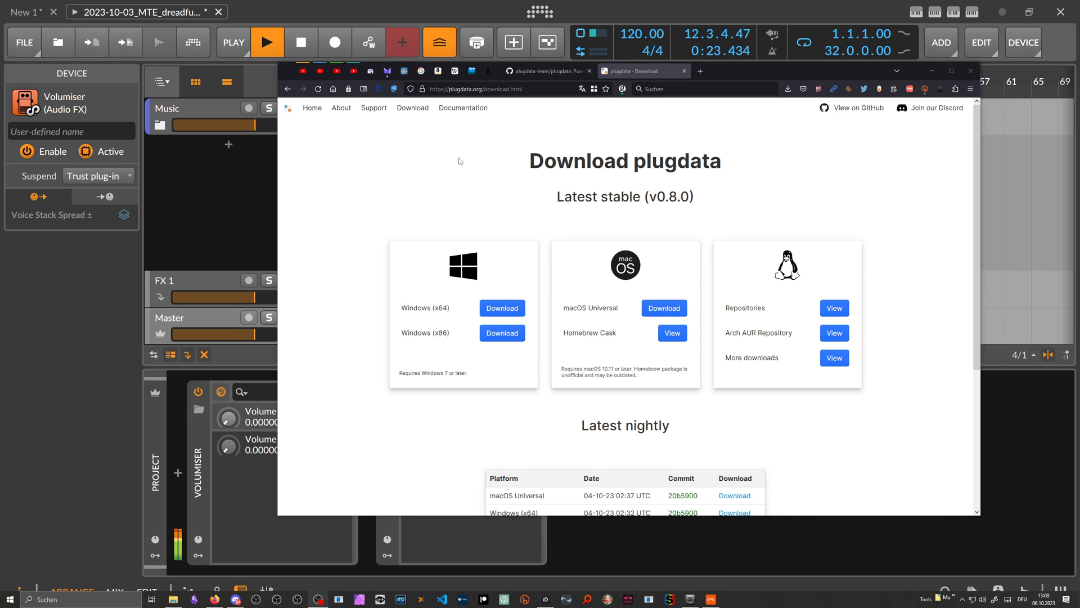
mouse_move(413, 108)
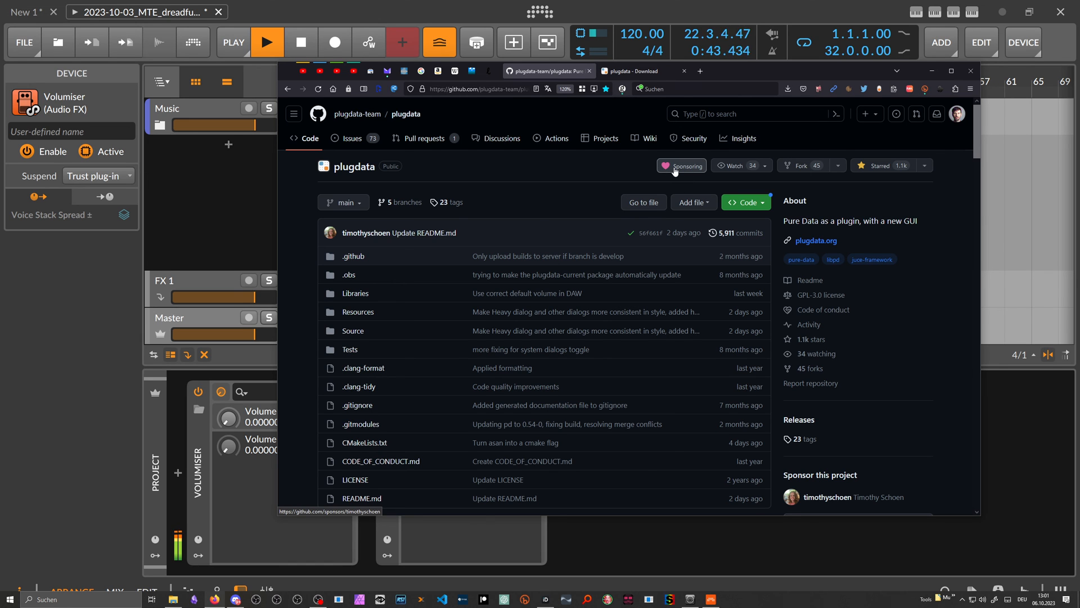
Step: Scroll the plugdata GitHub repository page down toward the README section
scroll(down, 3)
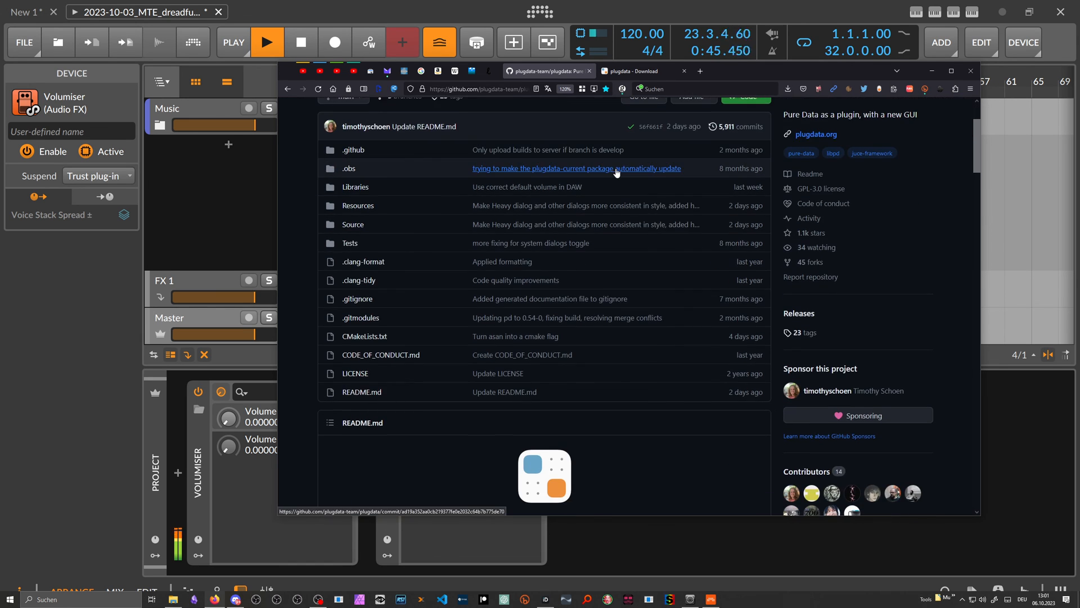